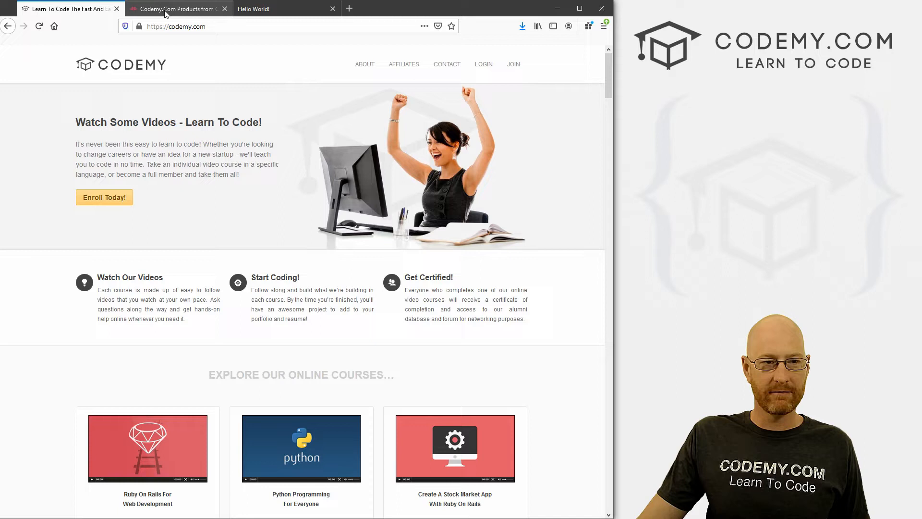
- Browse the Codemy.com Teespring store, viewing the Premium Pullover Hoodie, then the Comfort Tee
left_click(176, 8)
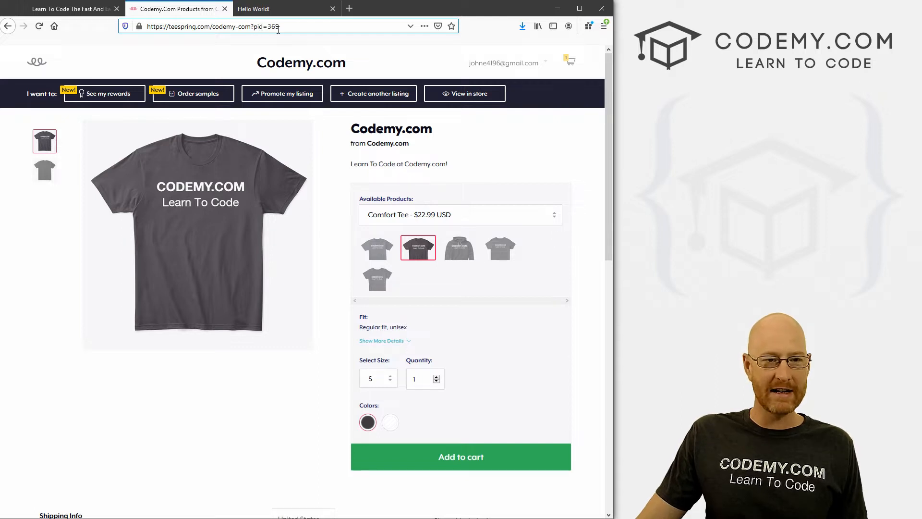
double_click(265, 26)
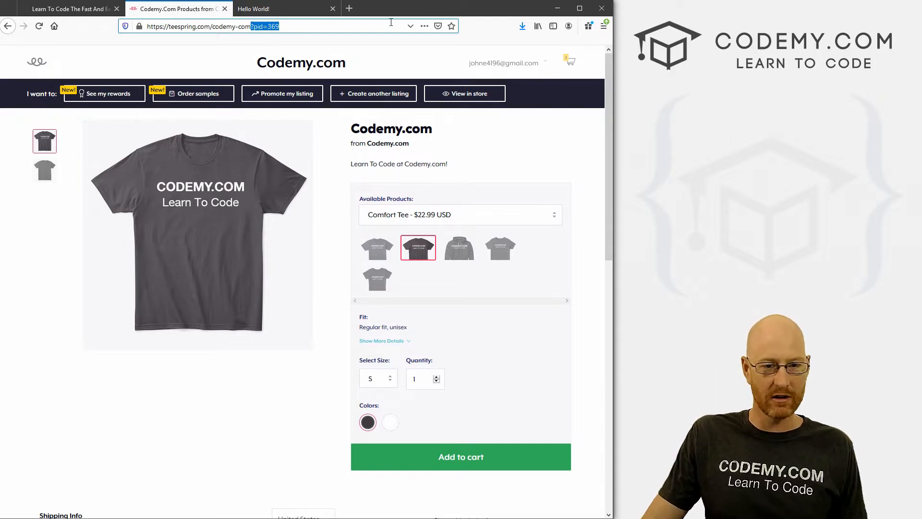
left_click(377, 248)
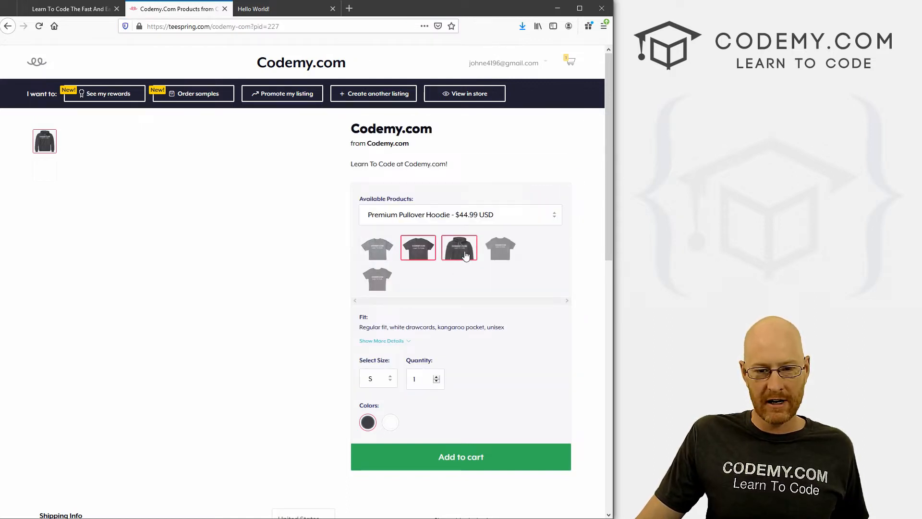
left_click(459, 247)
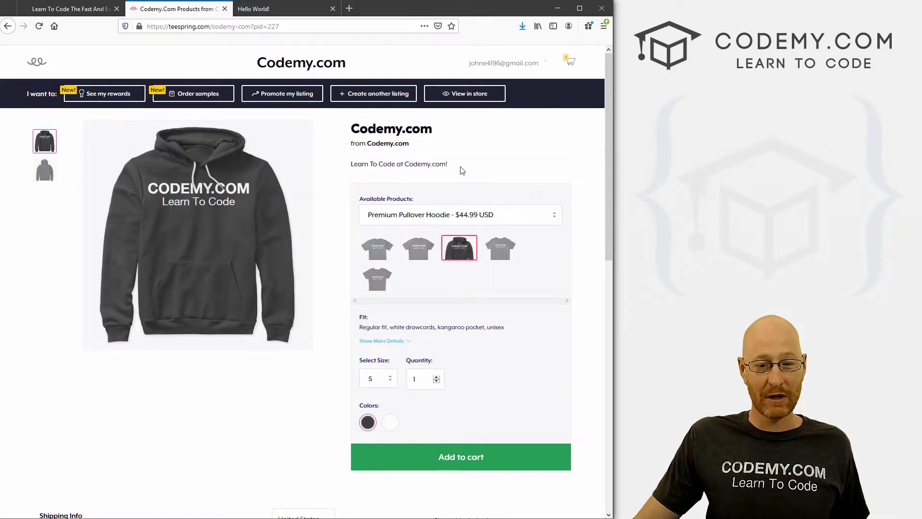
left_click(418, 248)
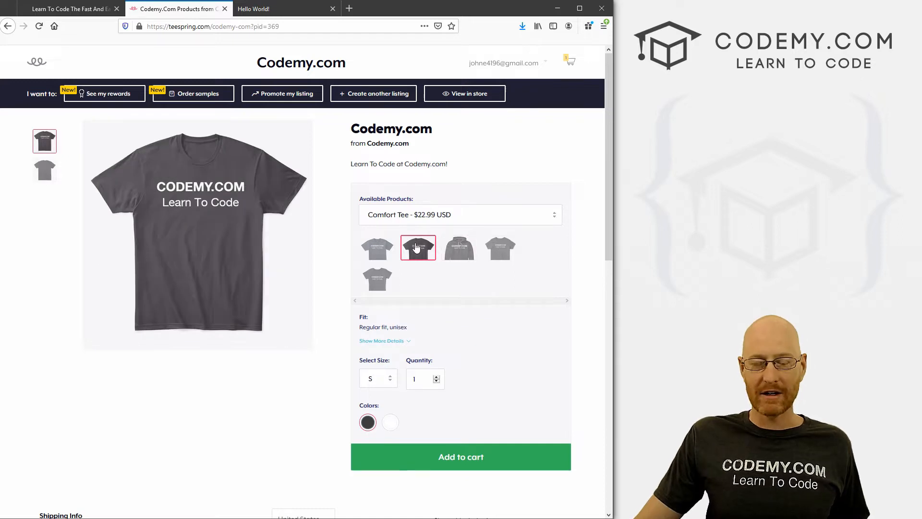
left_click(378, 248)
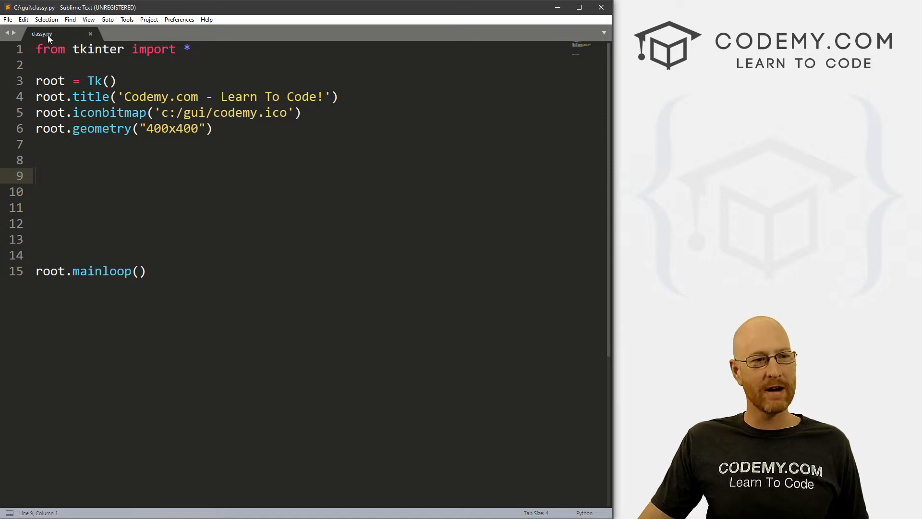
left_click(37, 176)
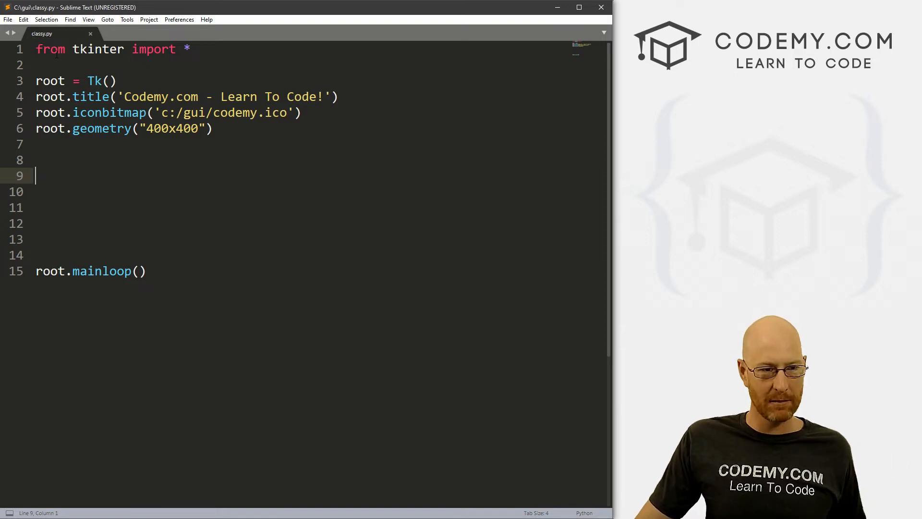
key("ctrl+a")
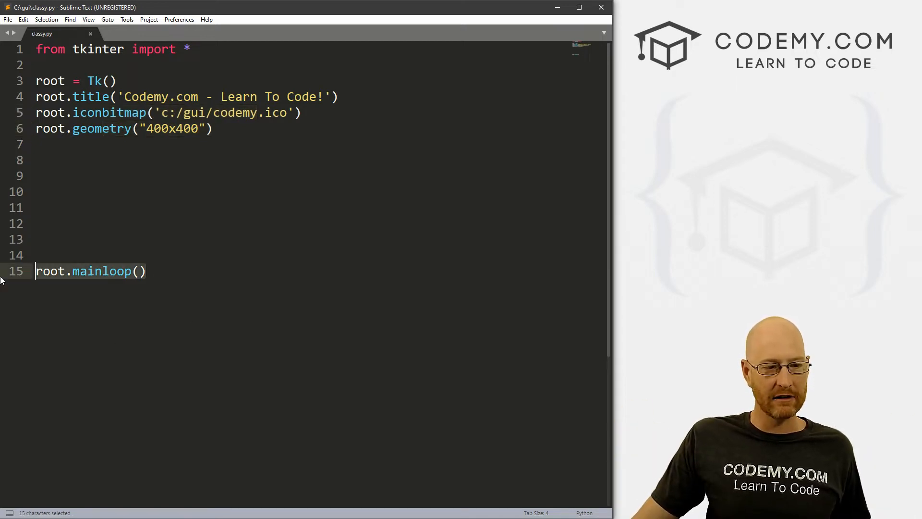
left_click(140, 191)
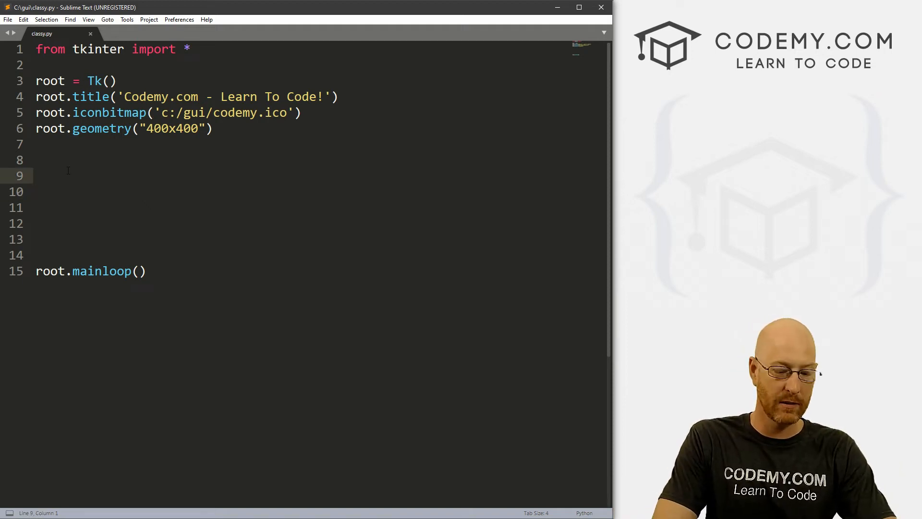
- Write 'class Elder:' with a 'def __init__(self, master):' method, fixing a stray 'r' typo
type("class")
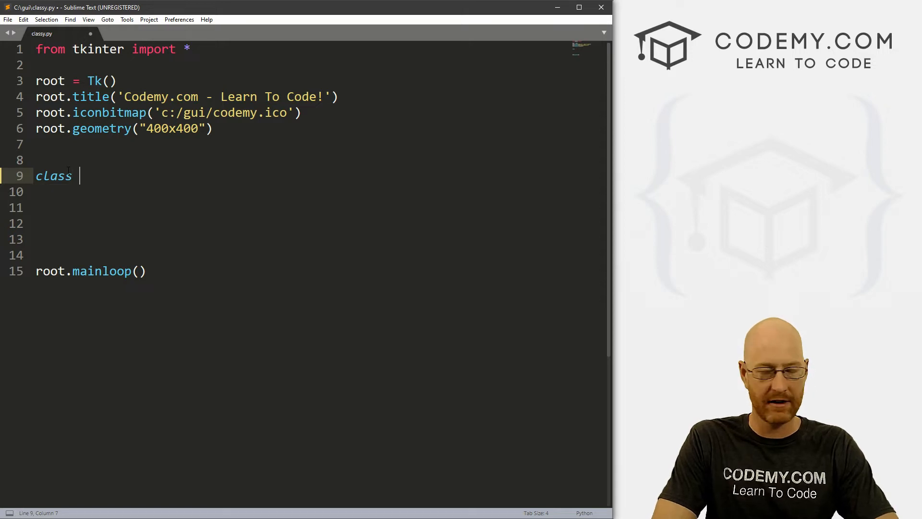
type("Elder:")
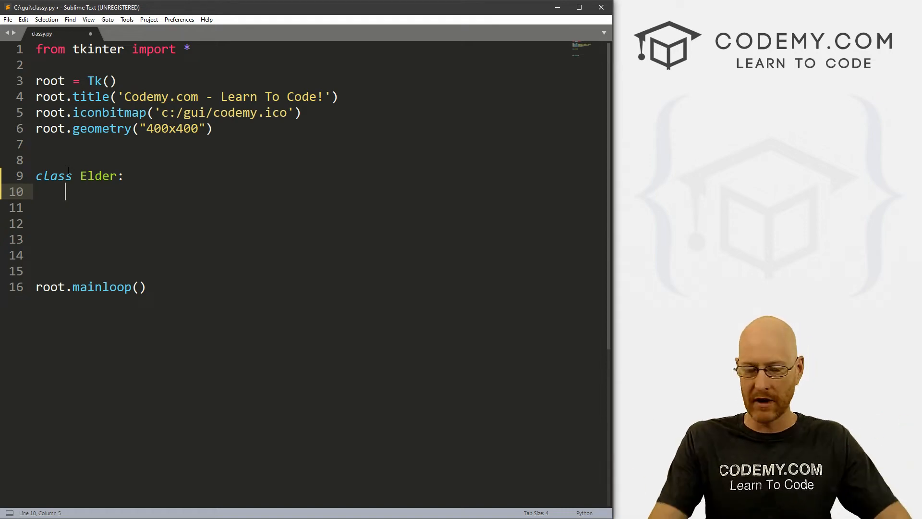
type("def")
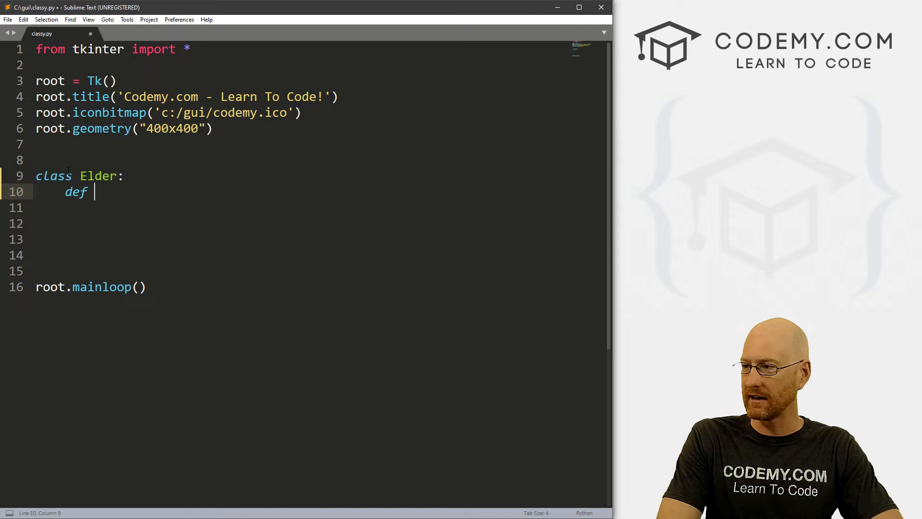
type("__i")
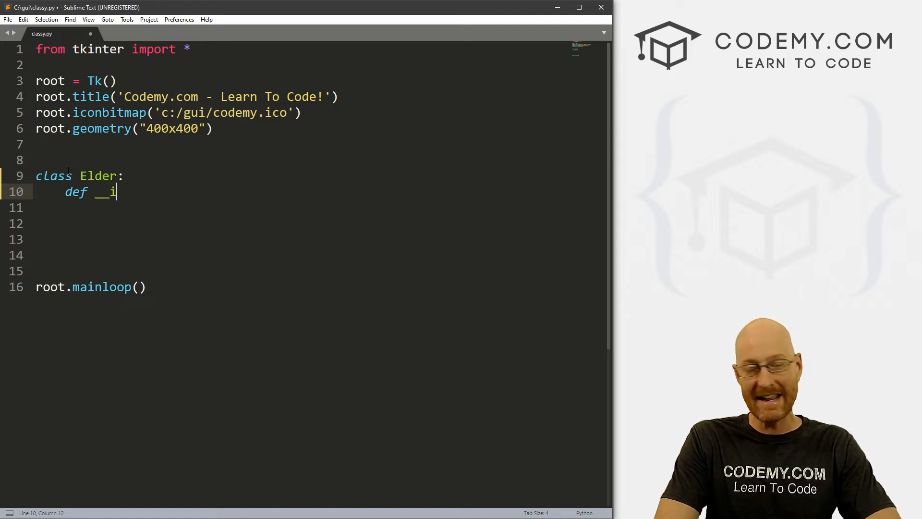
type("nit_")
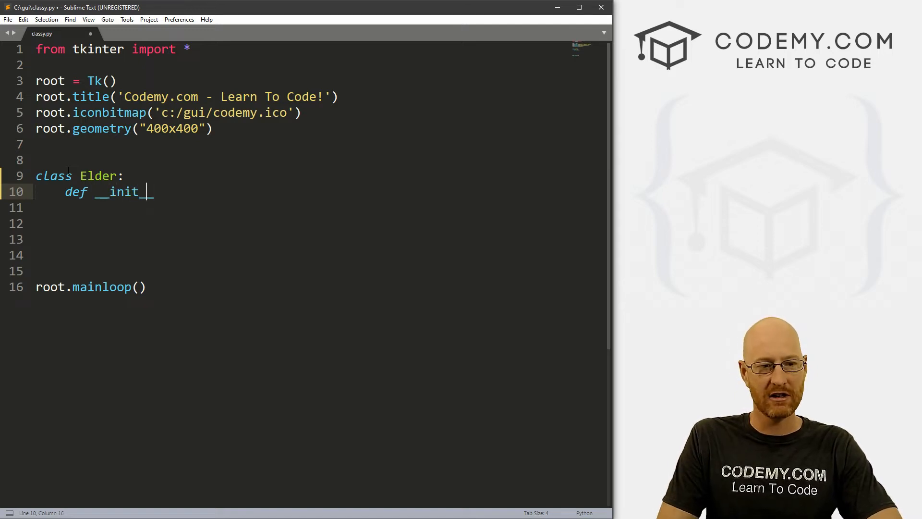
type("_")
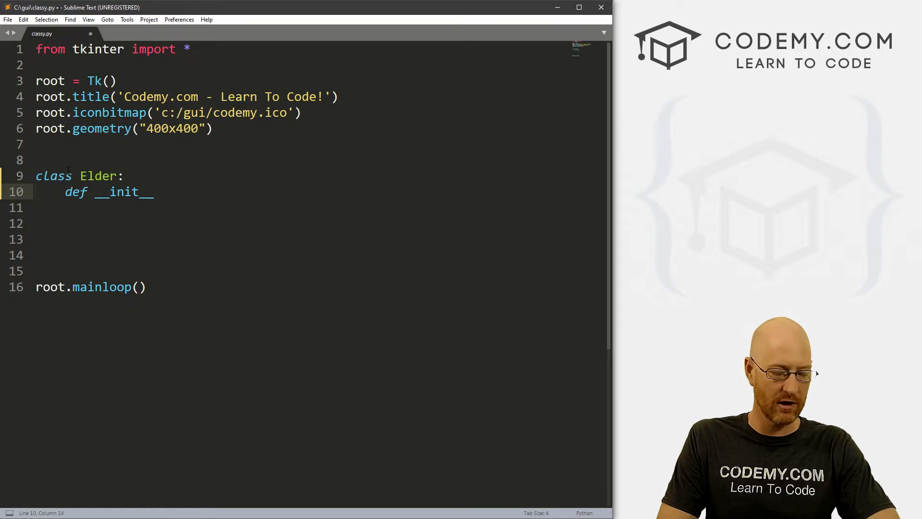
type("__")
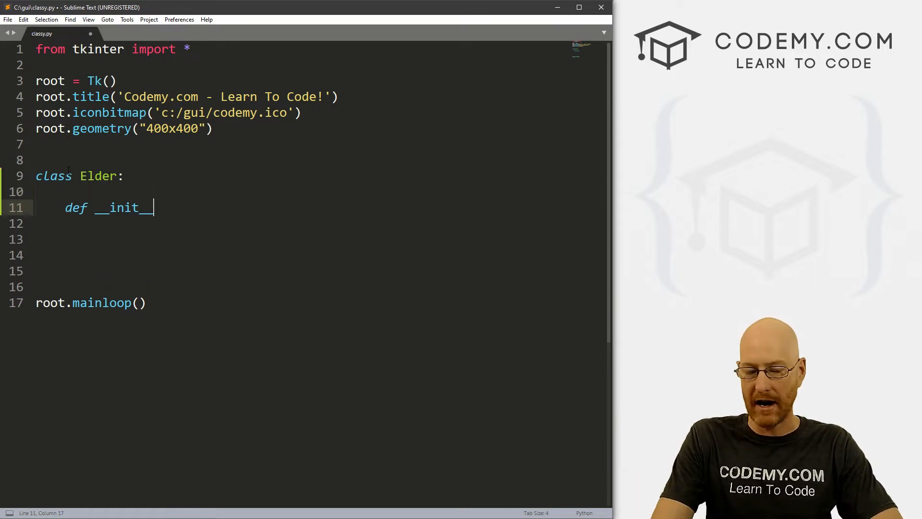
type("()")
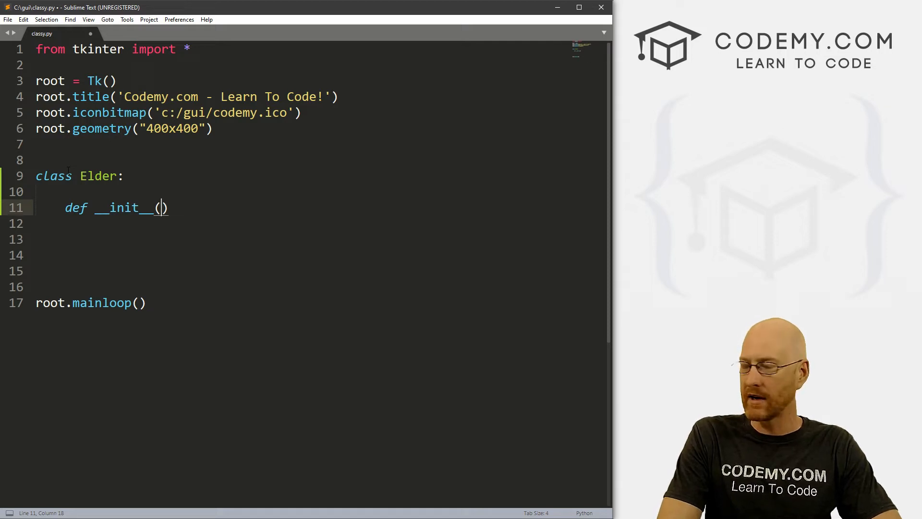
type("sel")
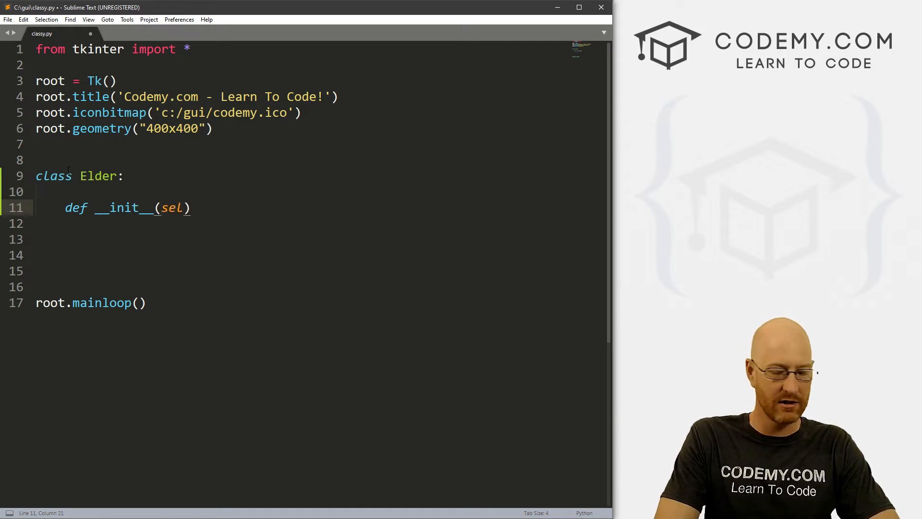
type("f,")
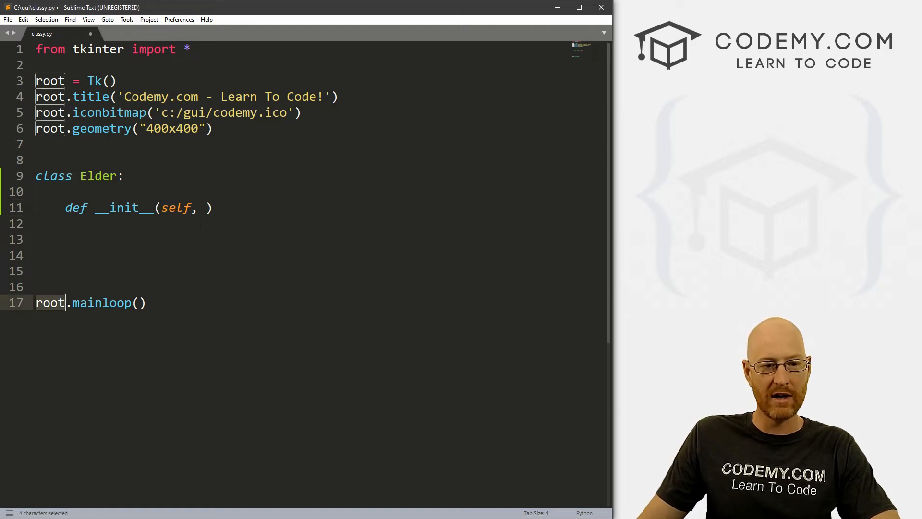
type("r")
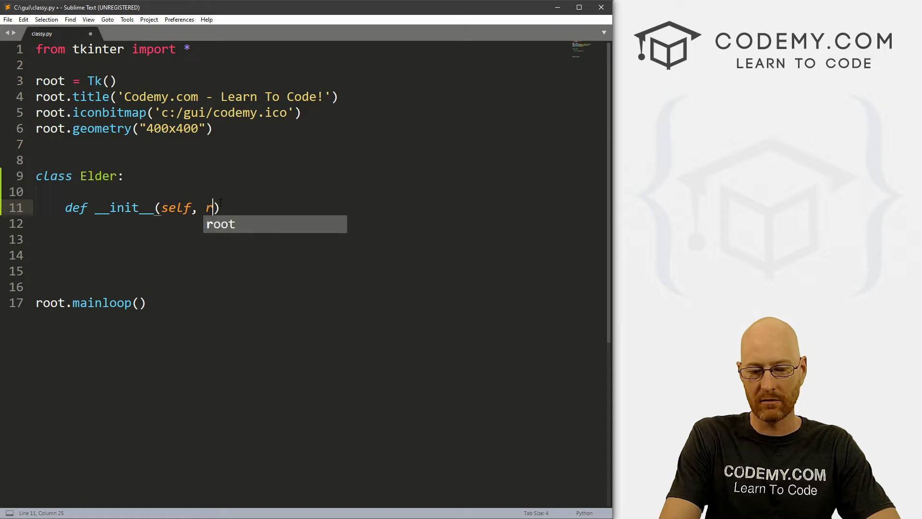
key("backspace")
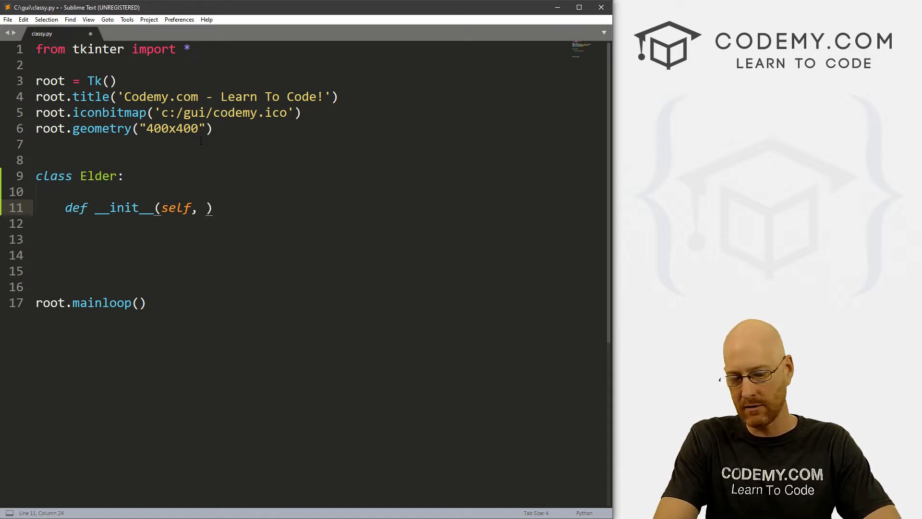
type("master")
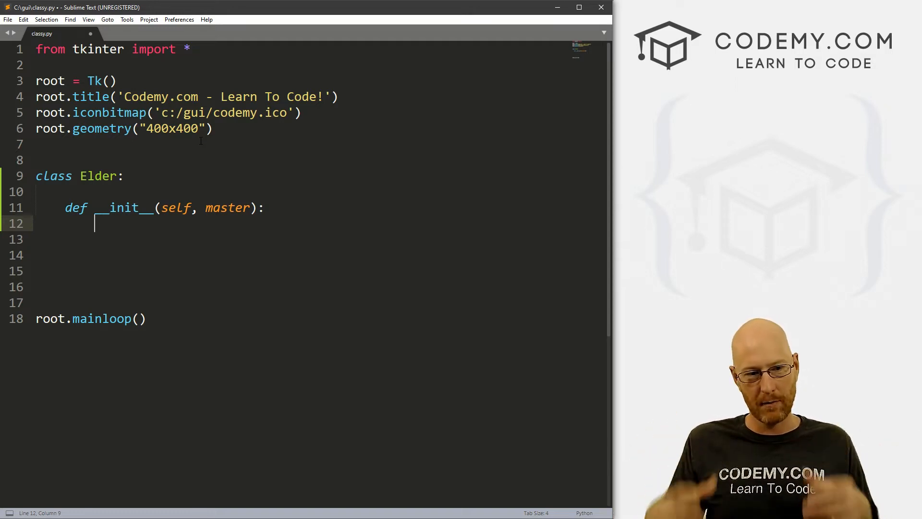
- Add 'myFrame = Frame(master)' and 'myFrame.pack()' inside __init__
type("m")
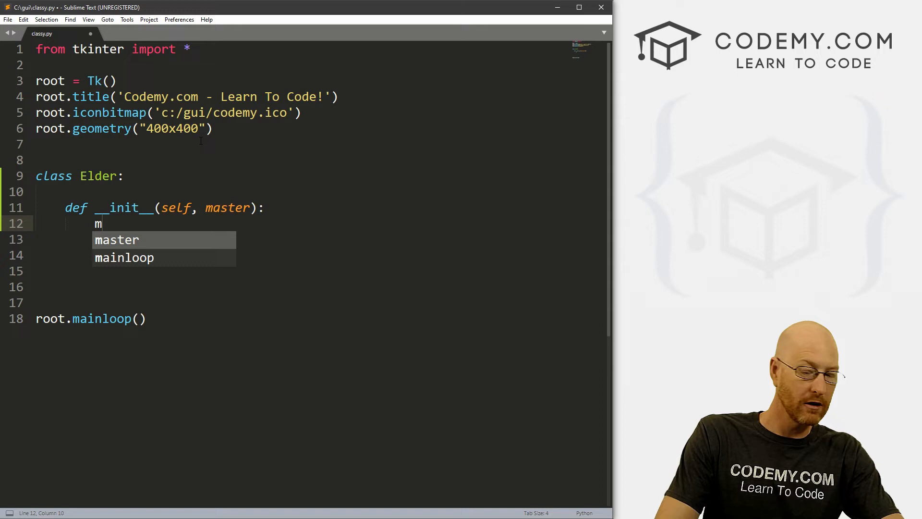
type("yFrame")
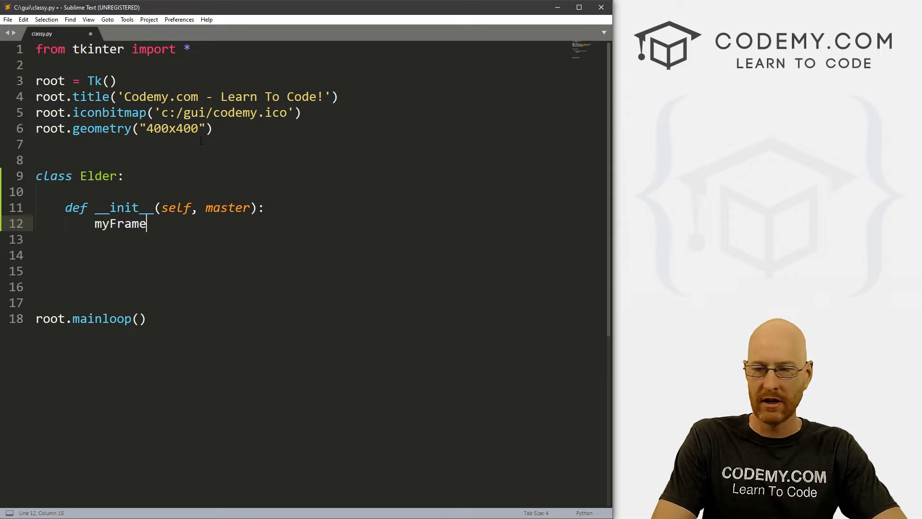
type("= Frame(")
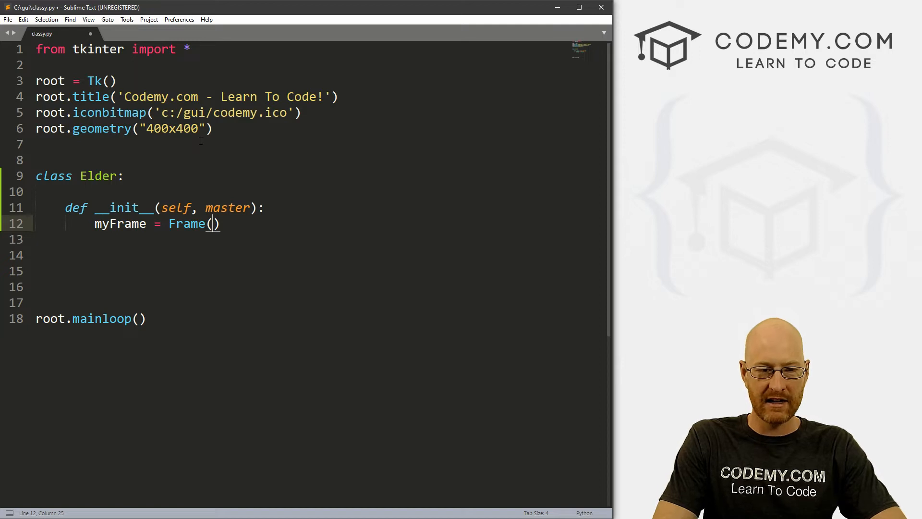
type("root")
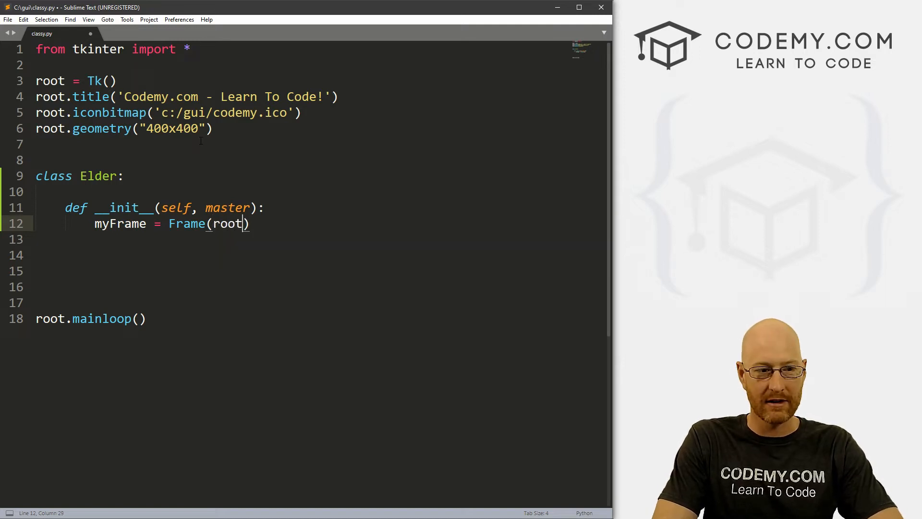
type("ms")
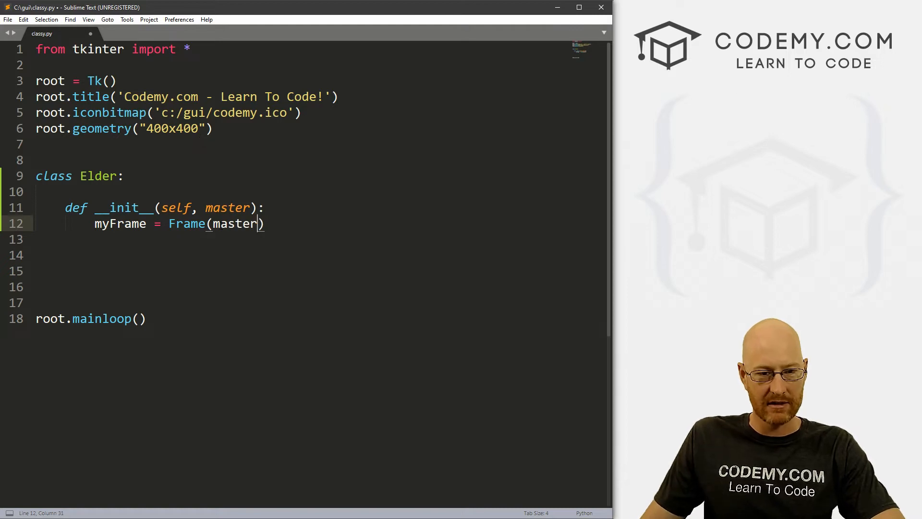
double_click(228, 207)
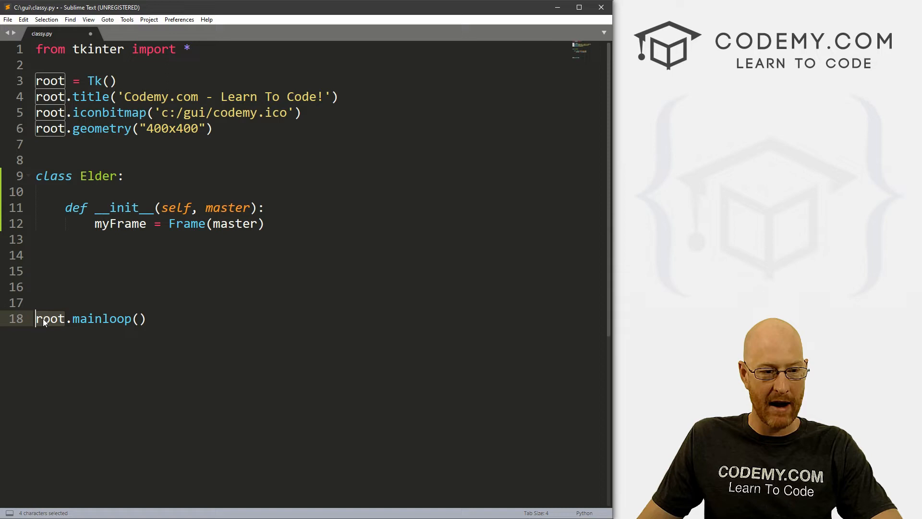
double_click(233, 223)
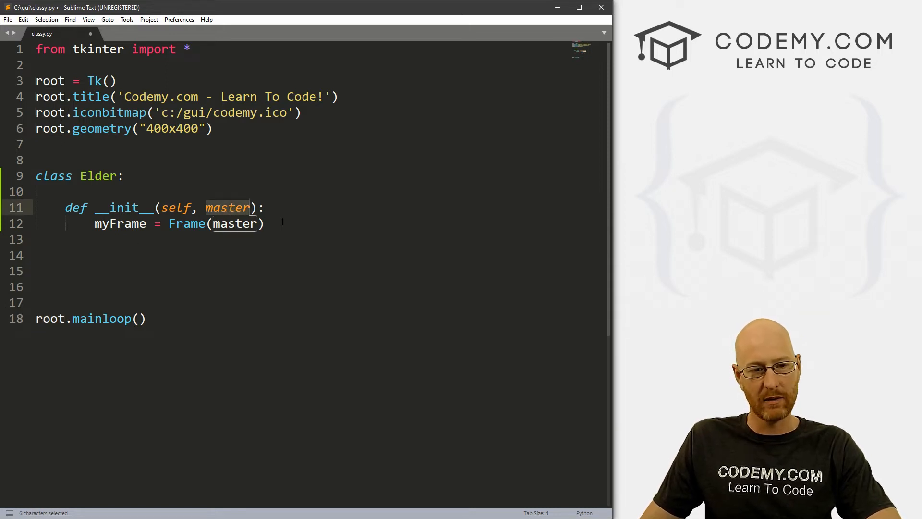
left_click(265, 223)
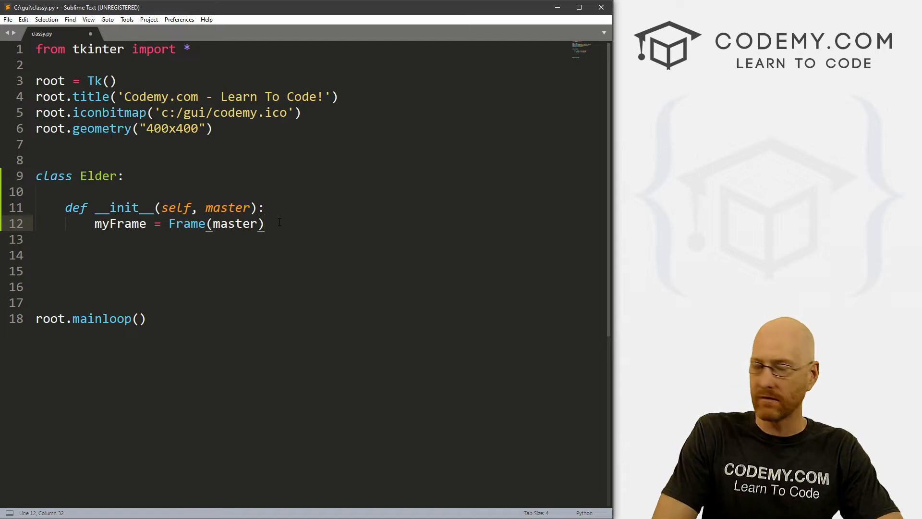
type("myFrame")
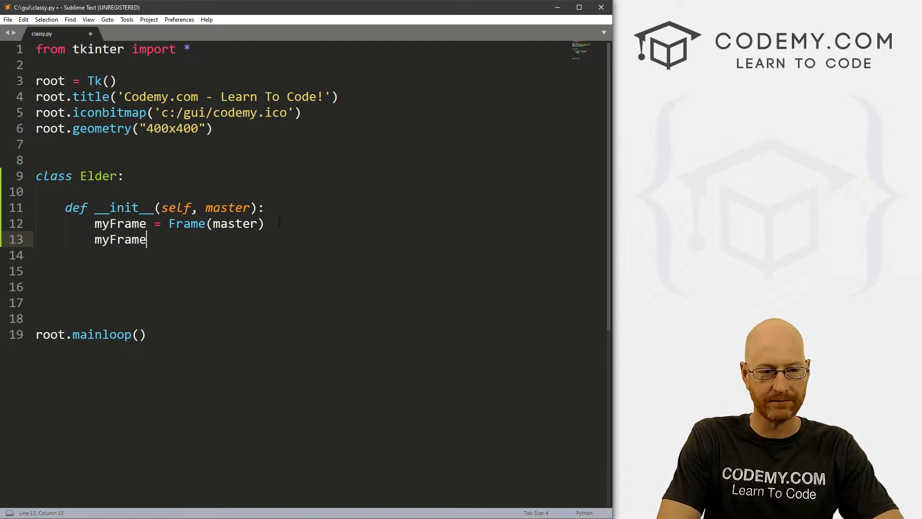
type(".pack(")
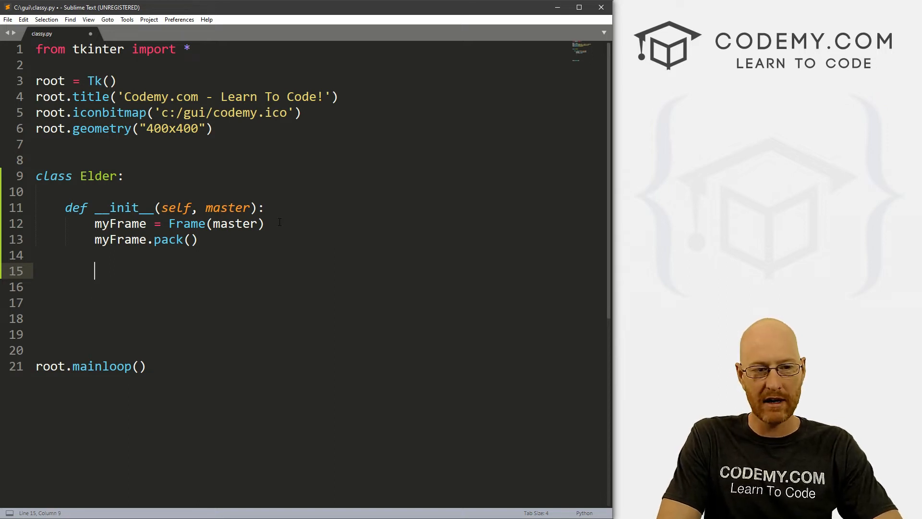
- Write the myButton line with text 'Click Me!' and command=clicker, prefixed with 'self.'
type("myBt")
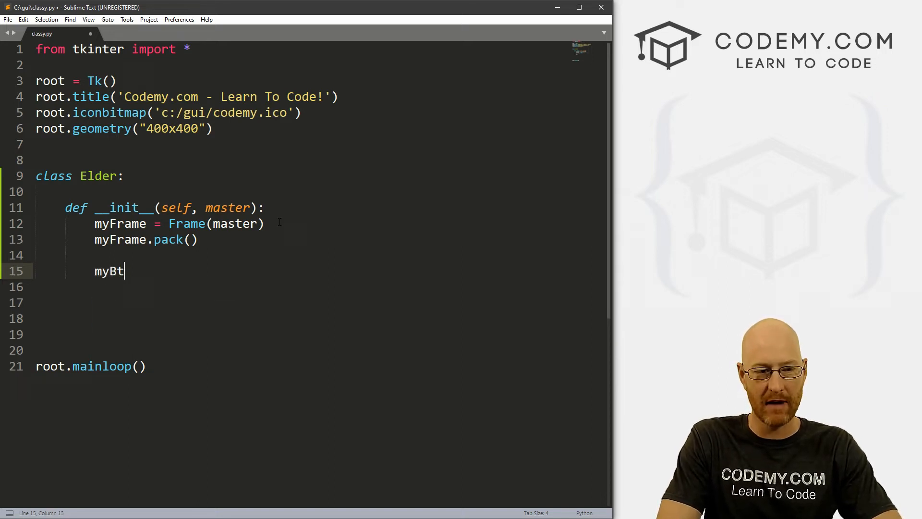
type("ton = (root,")
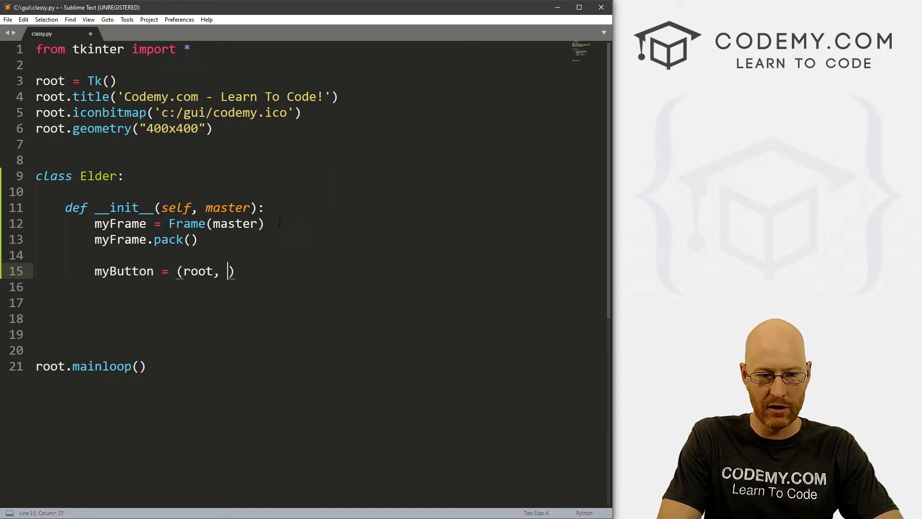
type("text=\"C\"")
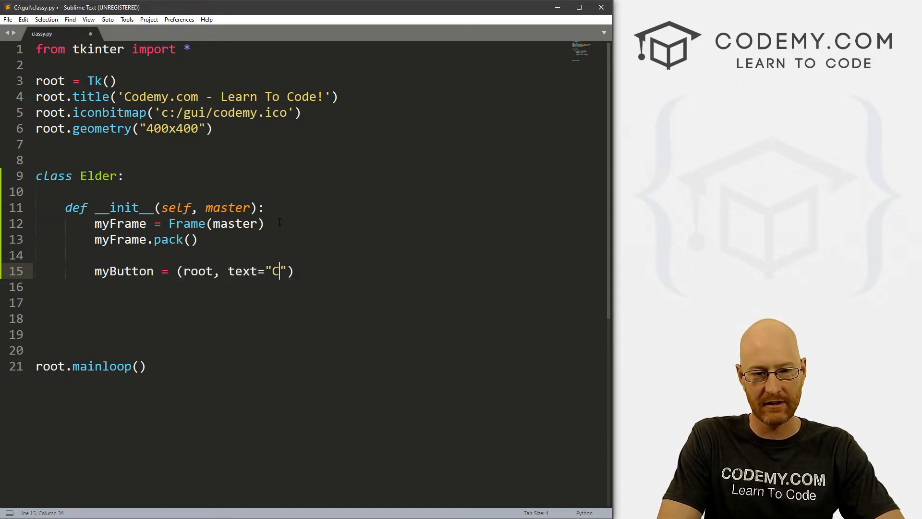
type("lick Me!")
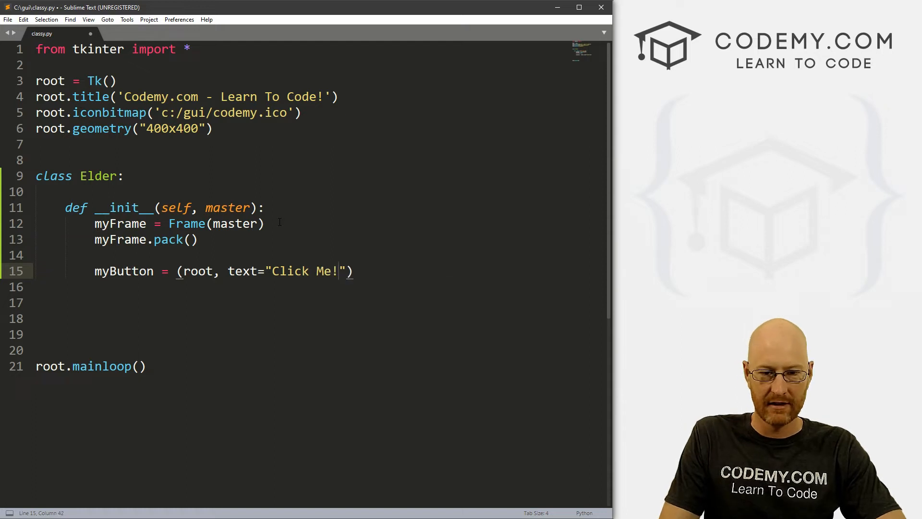
type(", command=")
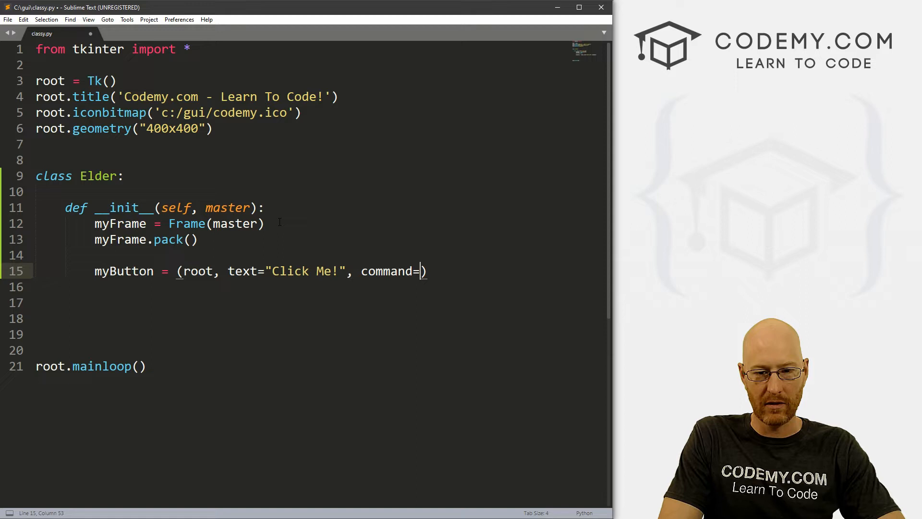
type("clicker")
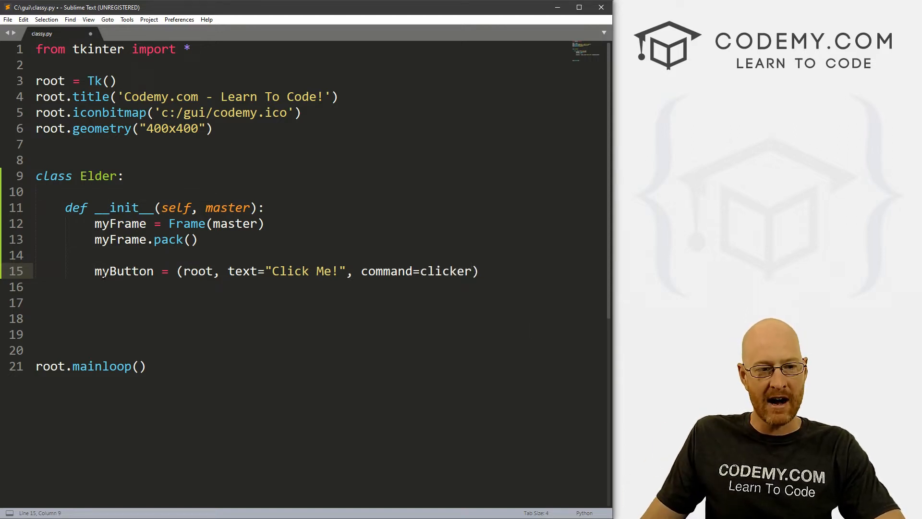
double_click(124, 271)
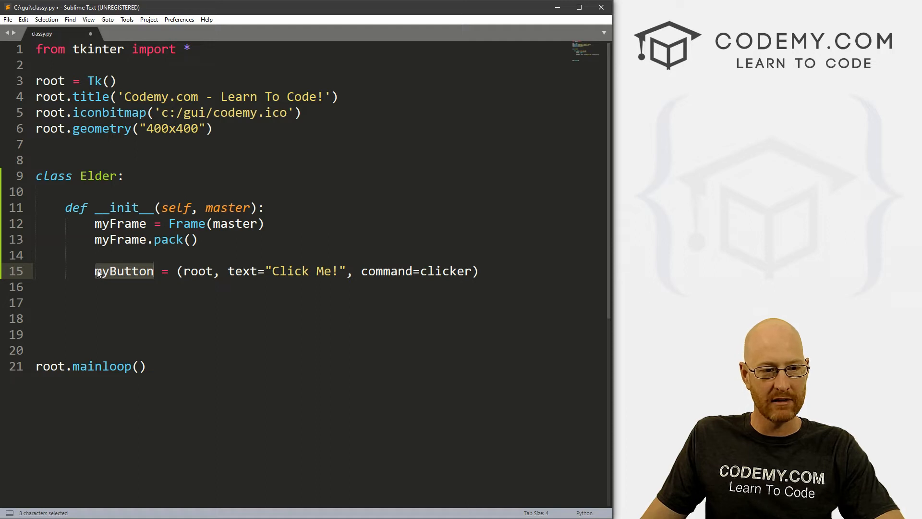
type("self.")
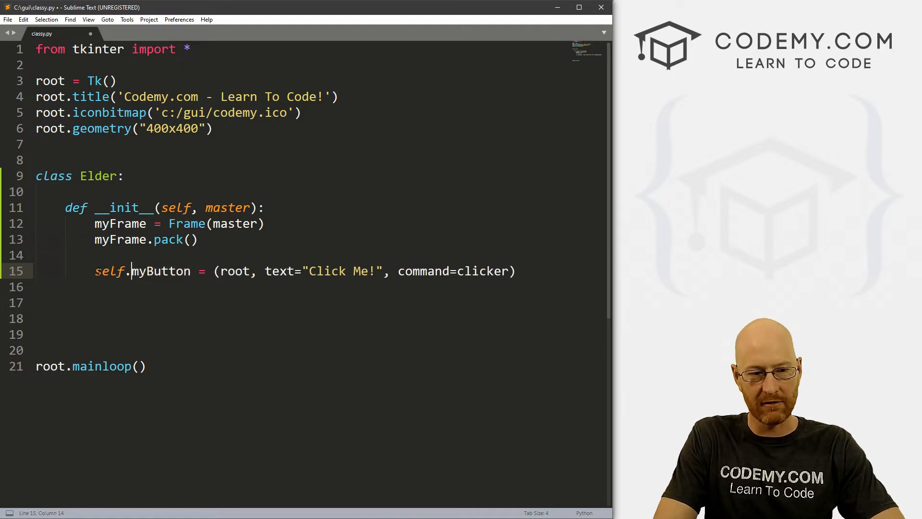
- Replace root with master in the button line, highlighting self and master in __init__
left_click(167, 208)
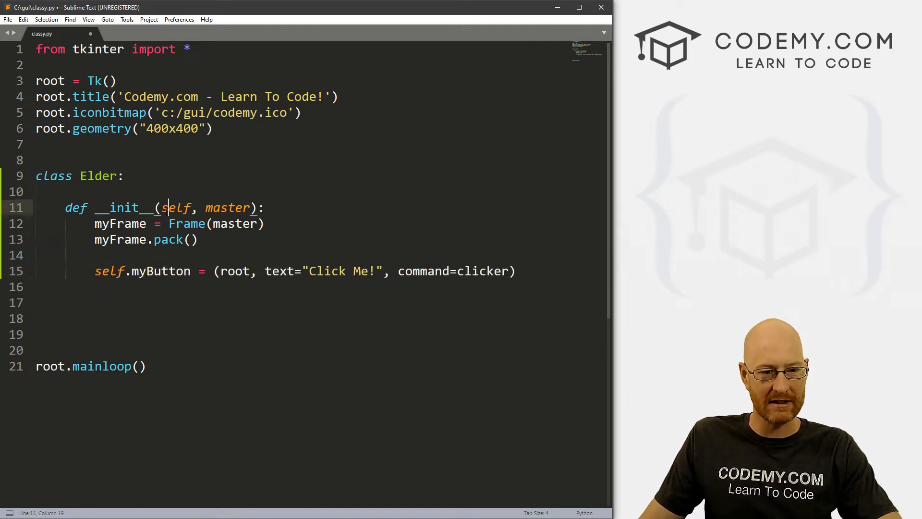
double_click(109, 270)
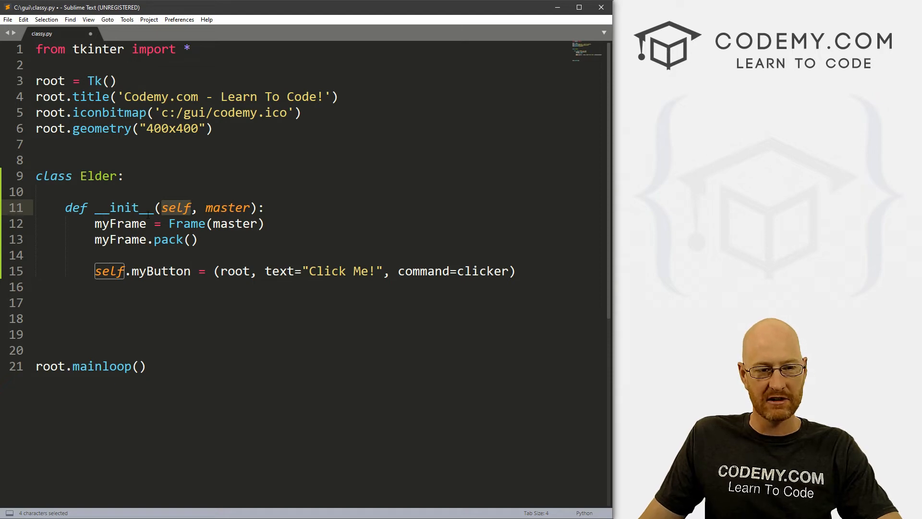
double_click(123, 207)
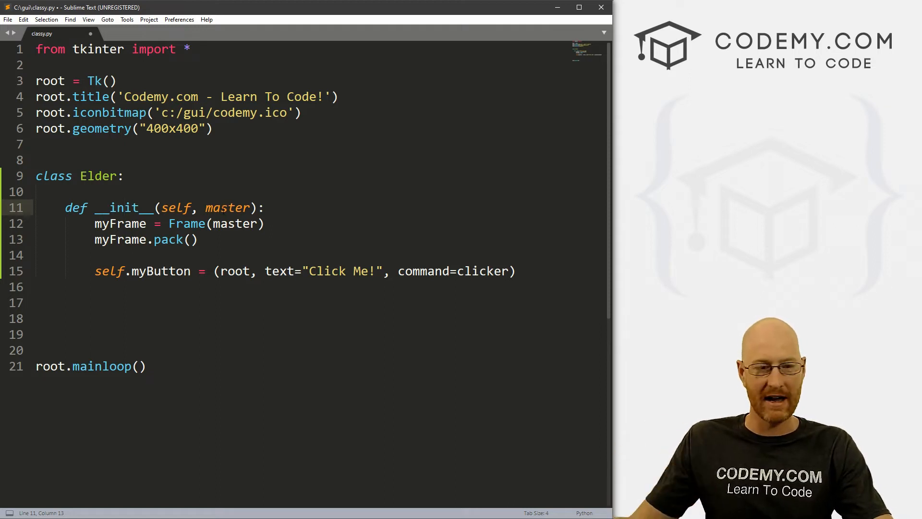
left_click(117, 271)
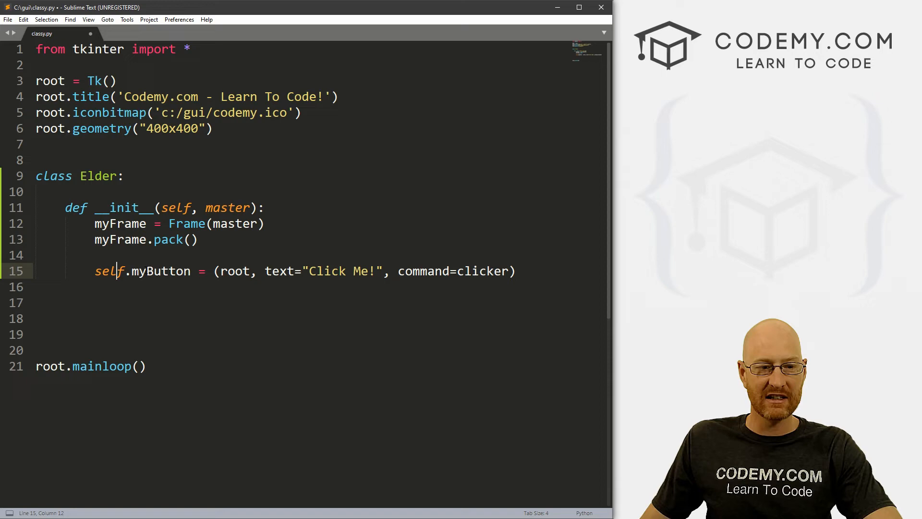
double_click(234, 271)
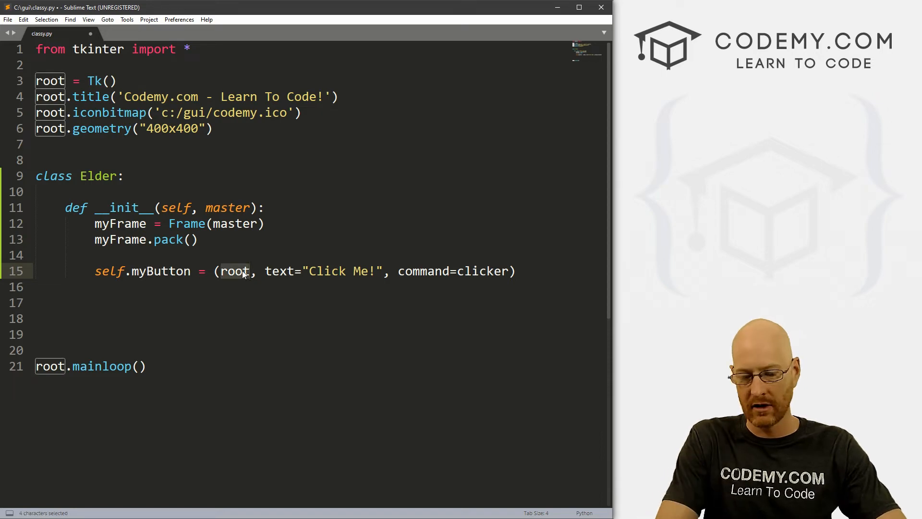
type("master")
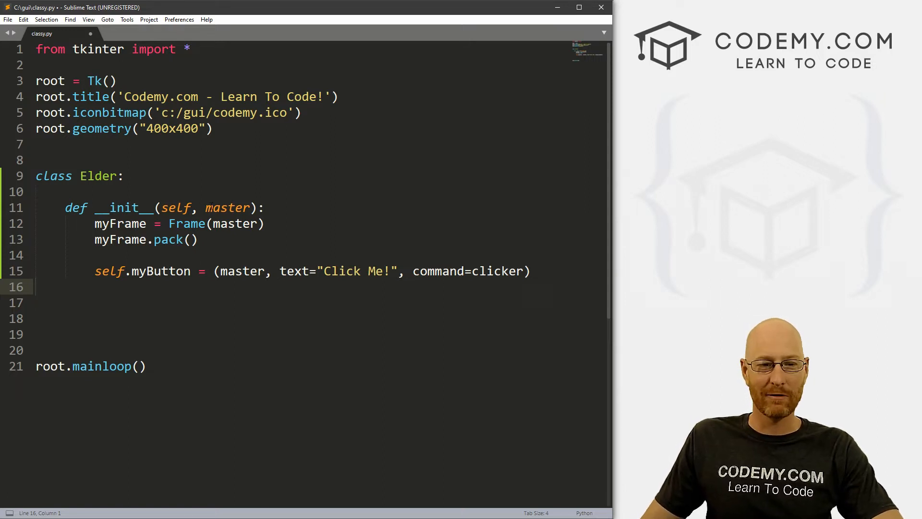
left_click(228, 207)
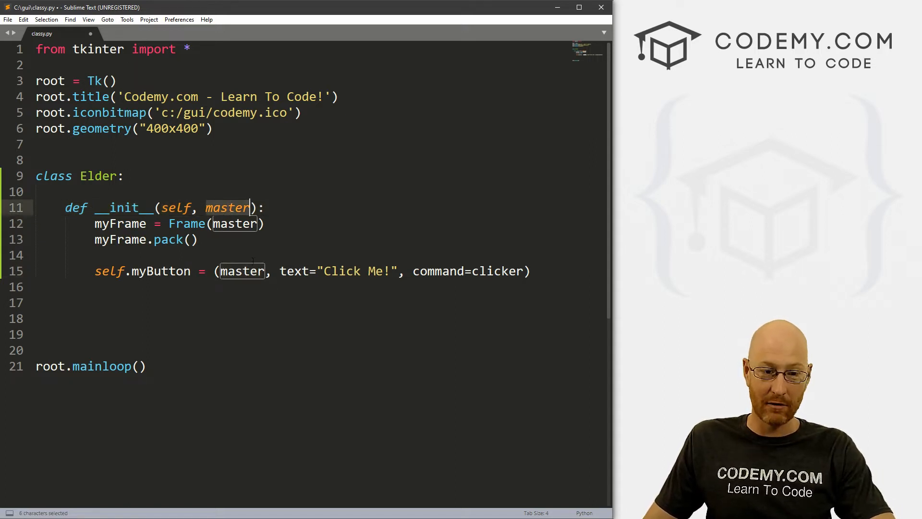
left_click(265, 271)
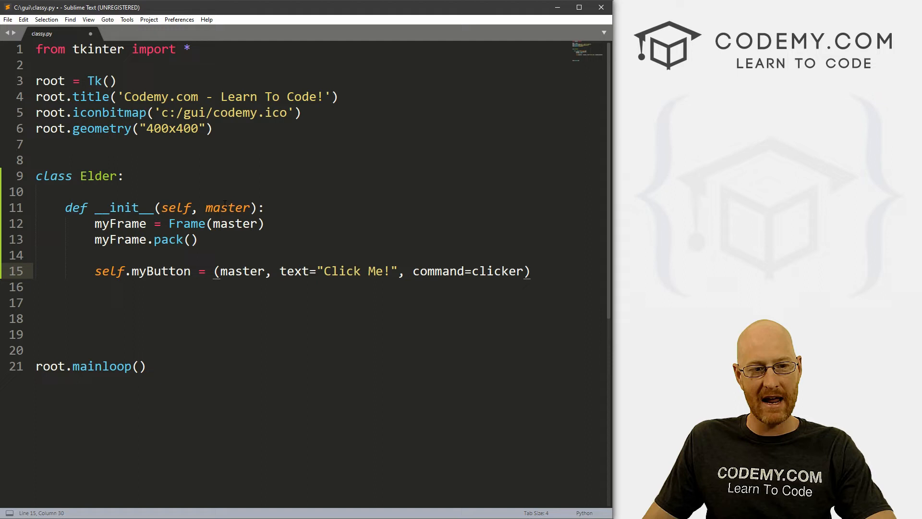
left_click(219, 271)
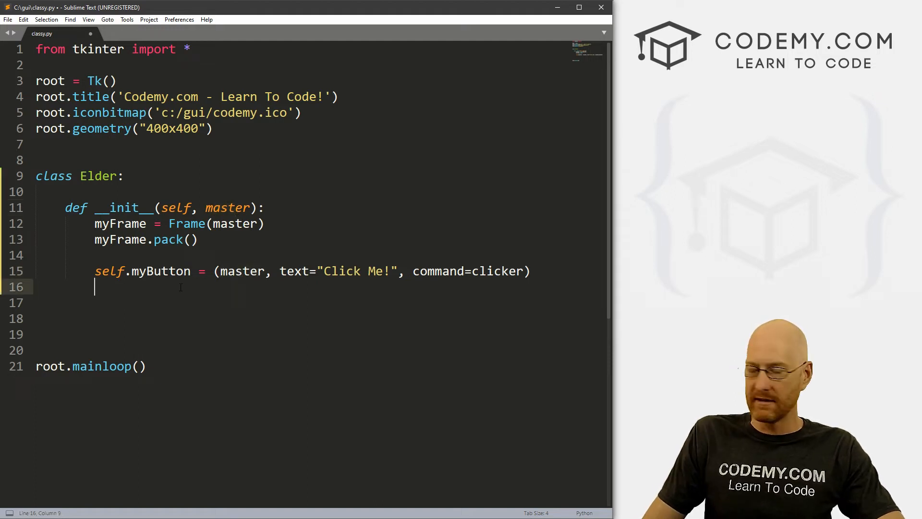
- Add 'self.myButton.pack(pady=20)' followed by blank lines
type("self")
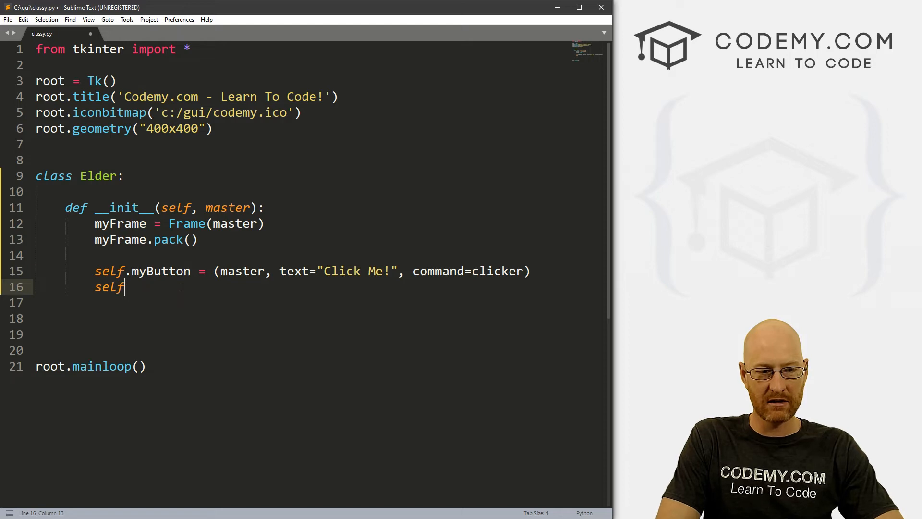
type(".m")
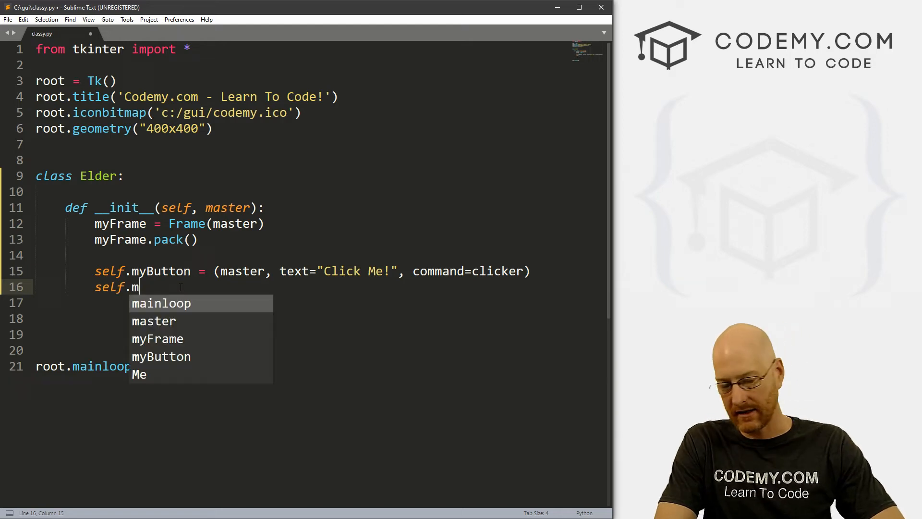
type("yButton.pack")
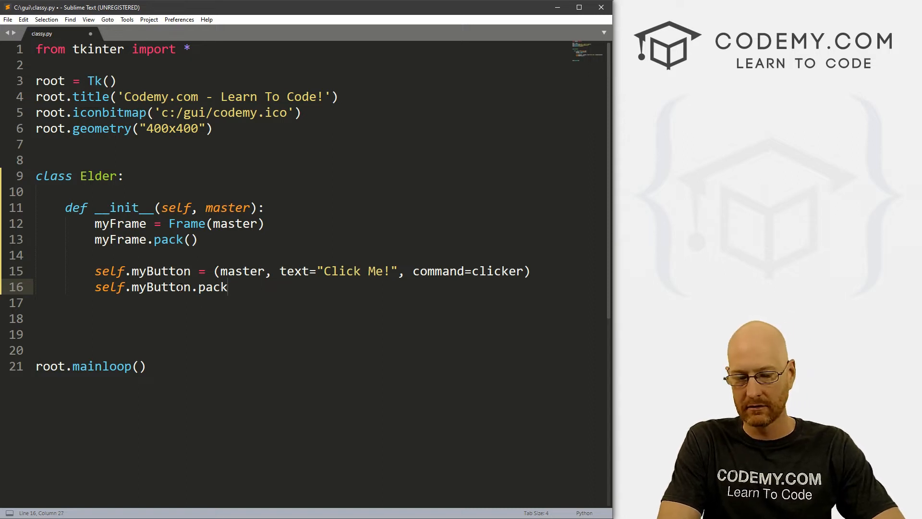
type("()")
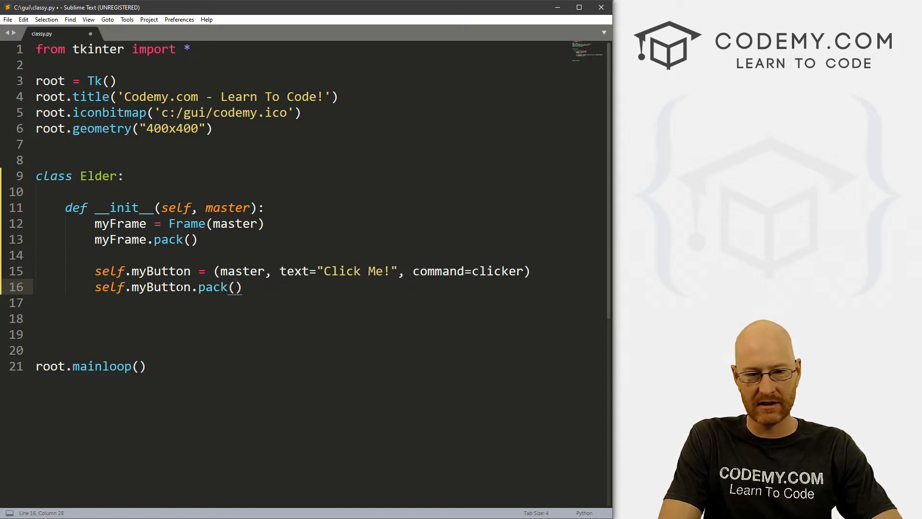
type("pady=")
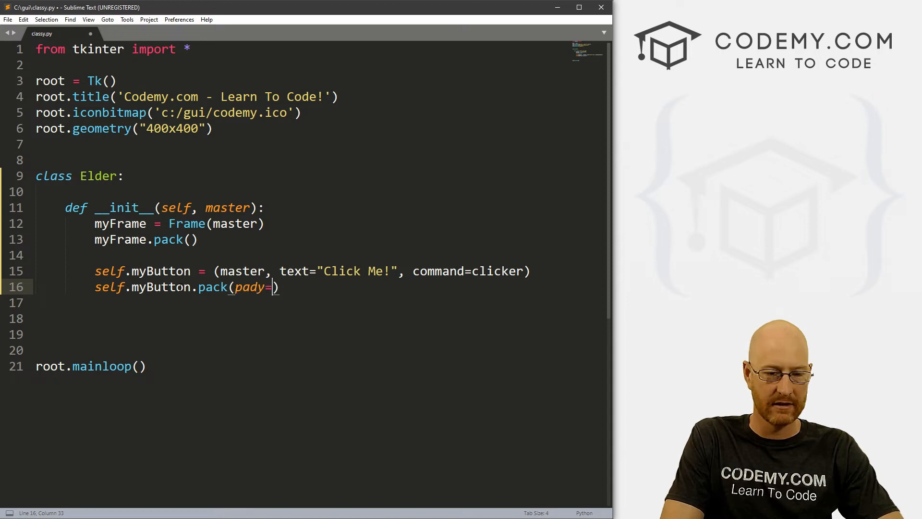
type("20")
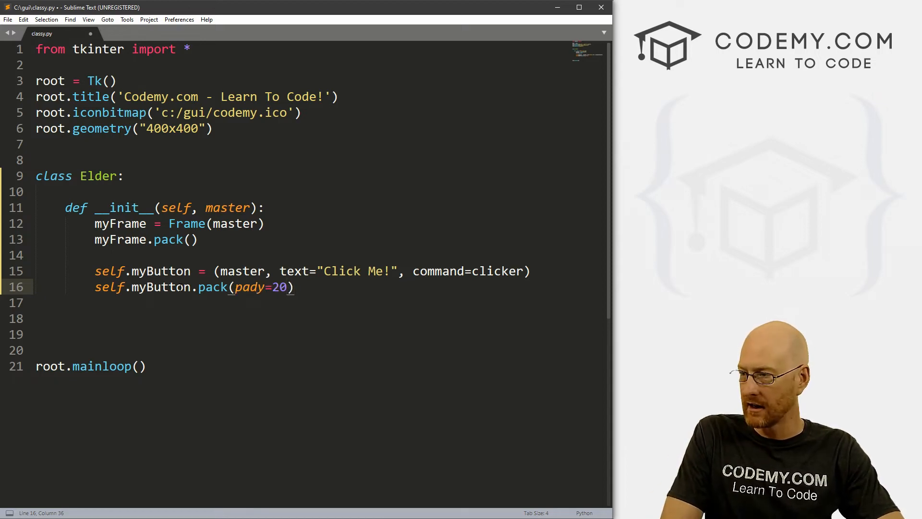
key("enter")
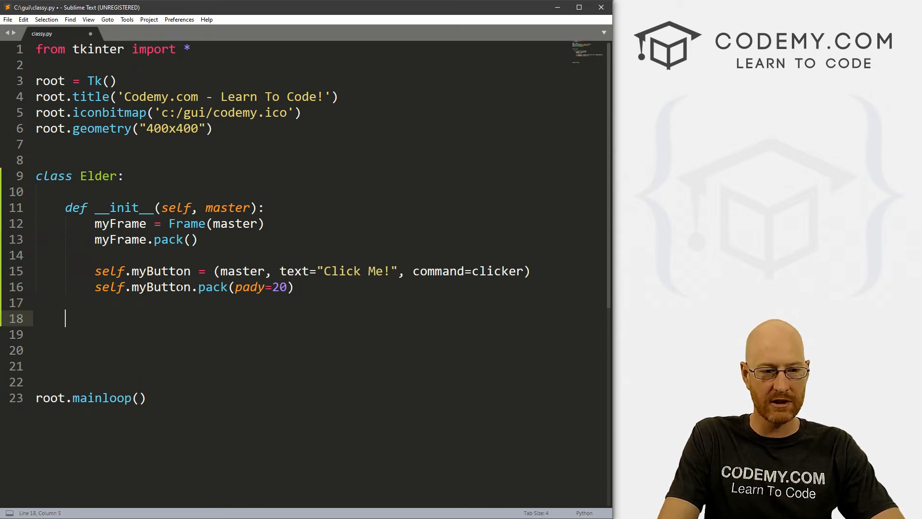
- Define 'def clicker(self):' with print("Look at you...you clicked a button!") below the pack call
left_click(484, 271)
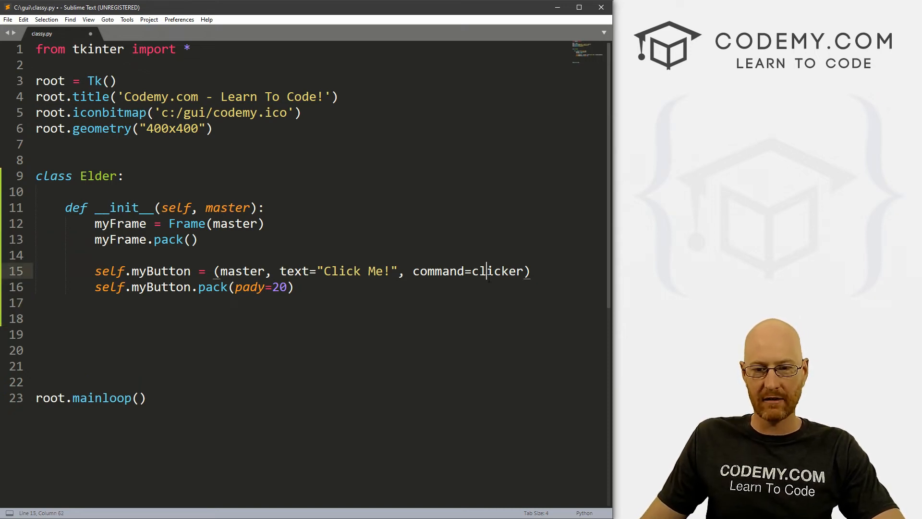
left_click(74, 318)
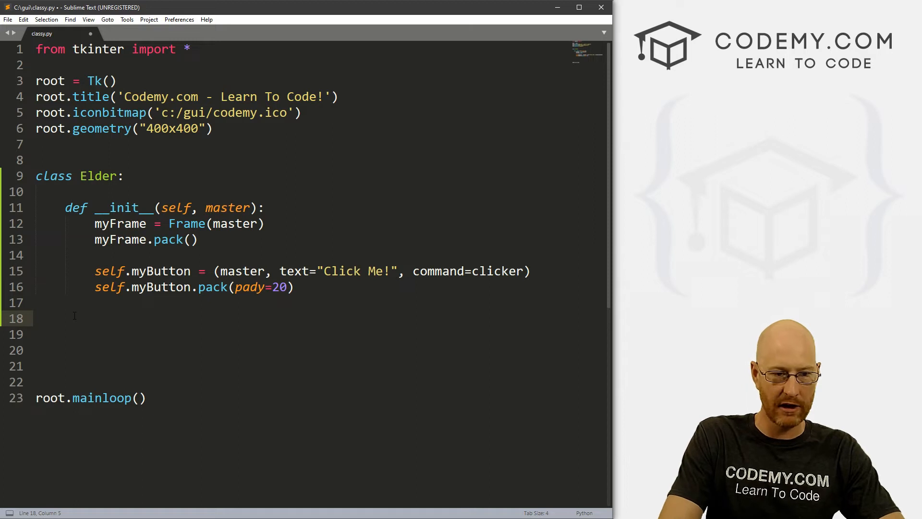
type("def")
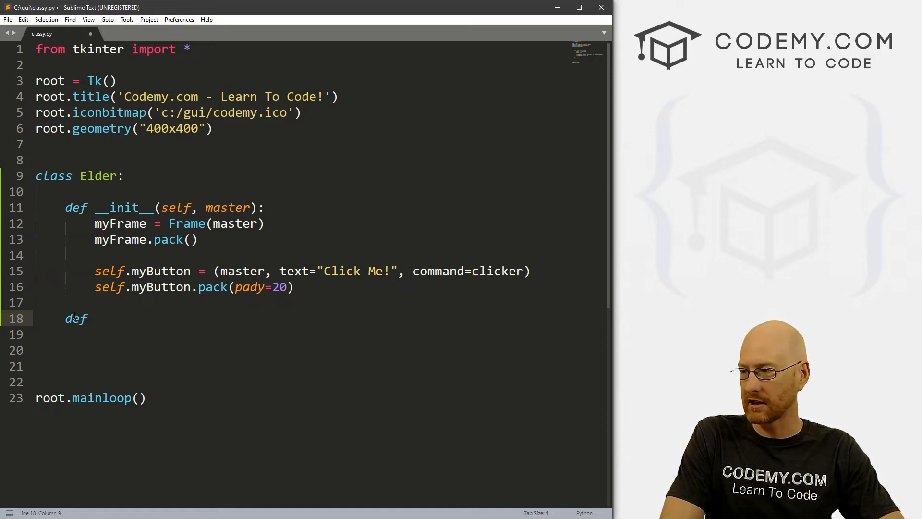
type("clicker")
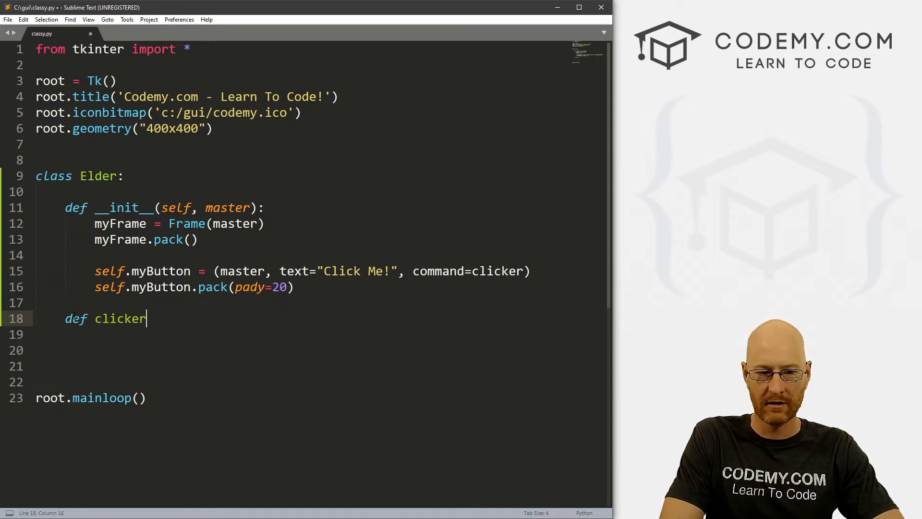
type("(self):")
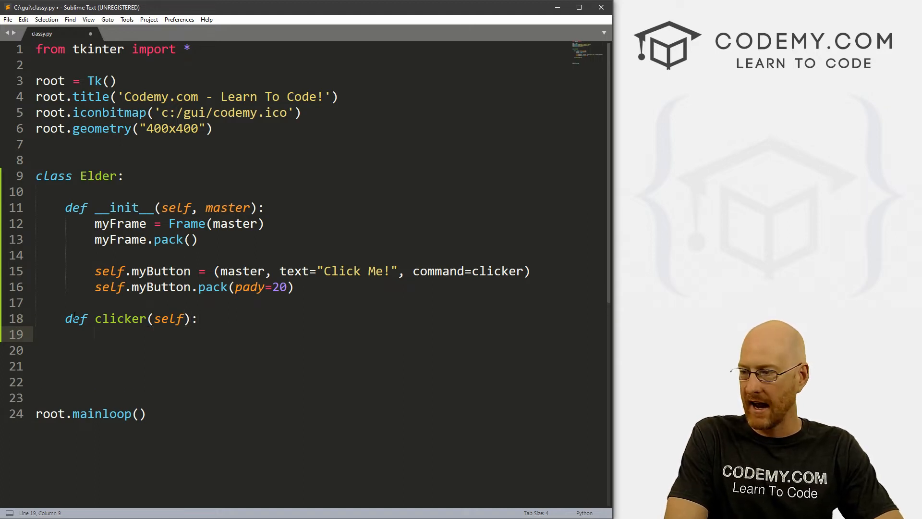
type("pri")
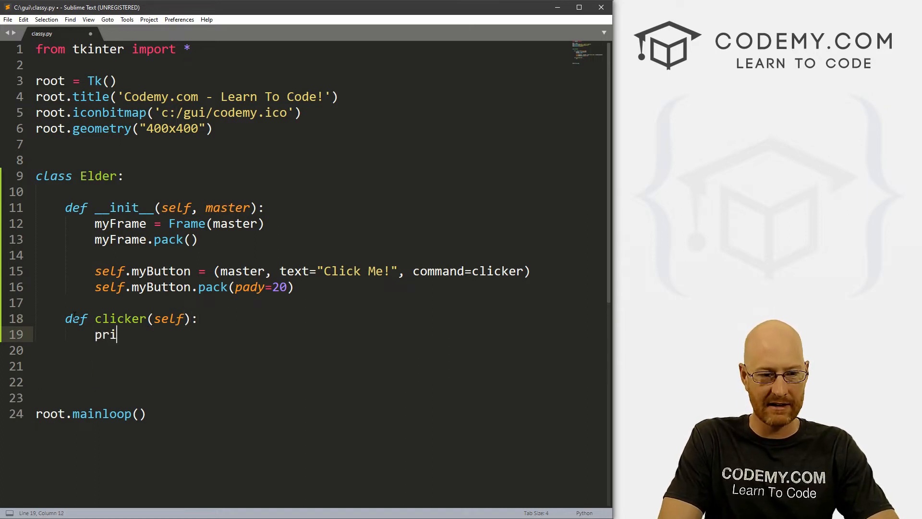
type("nt(\"\")")
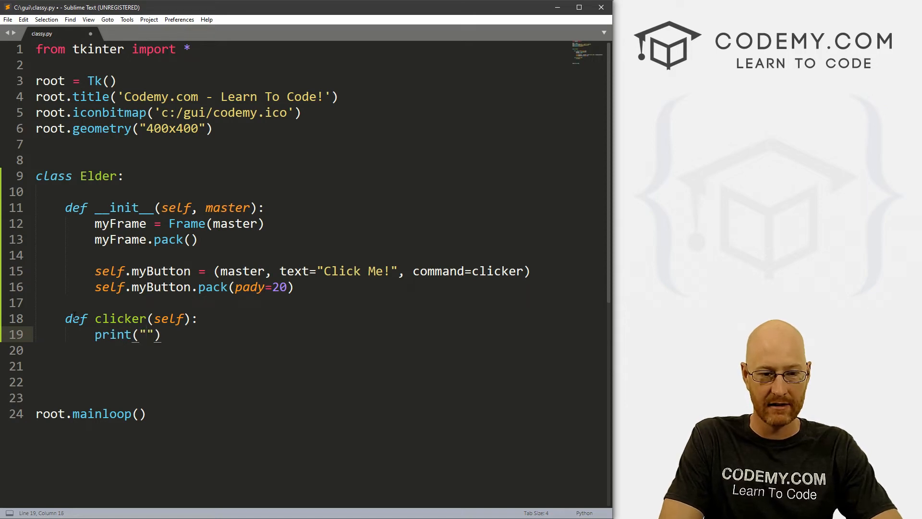
type("Yo")
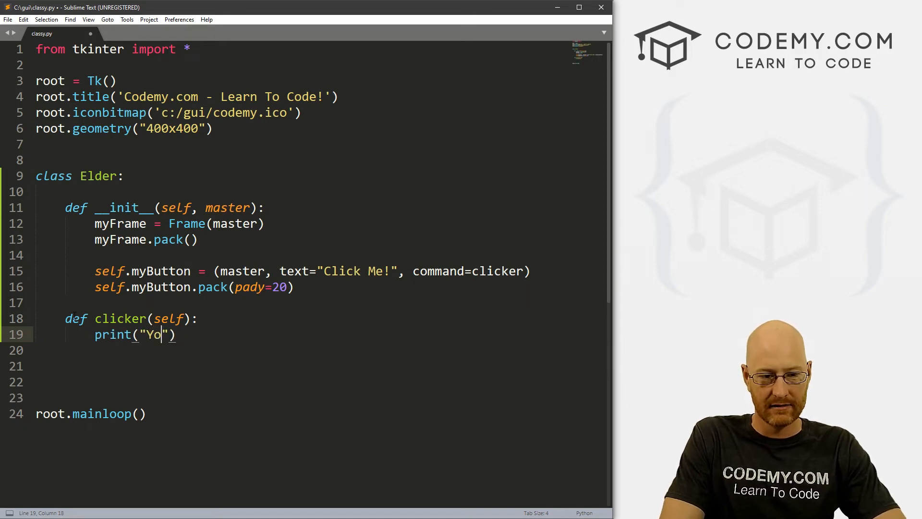
type("Look at")
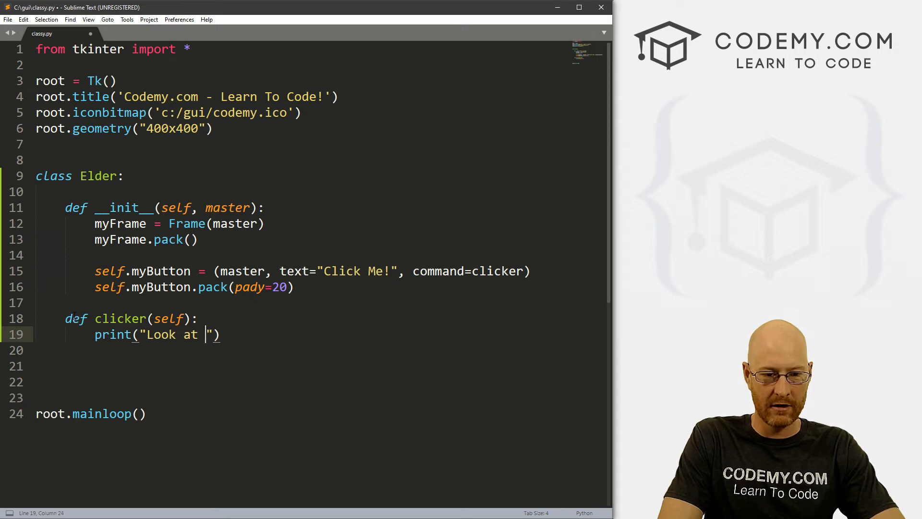
type("you...you clicked a button!")
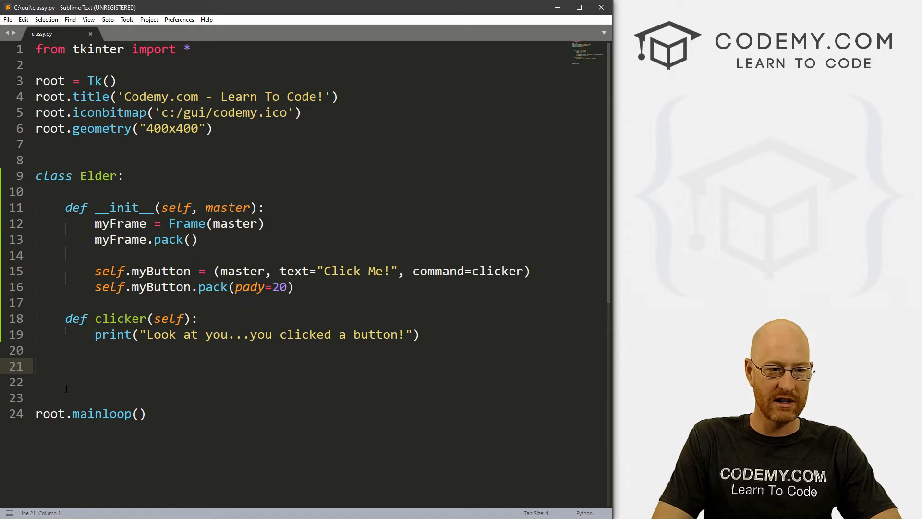
mouse_move(52, 392)
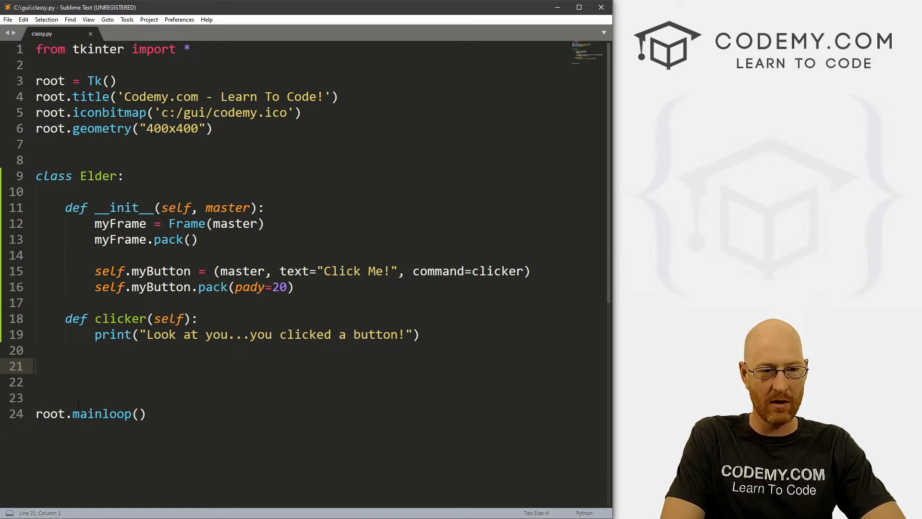
- Add 'e = Elder(root)' below the class and save classy.py
type("e =")
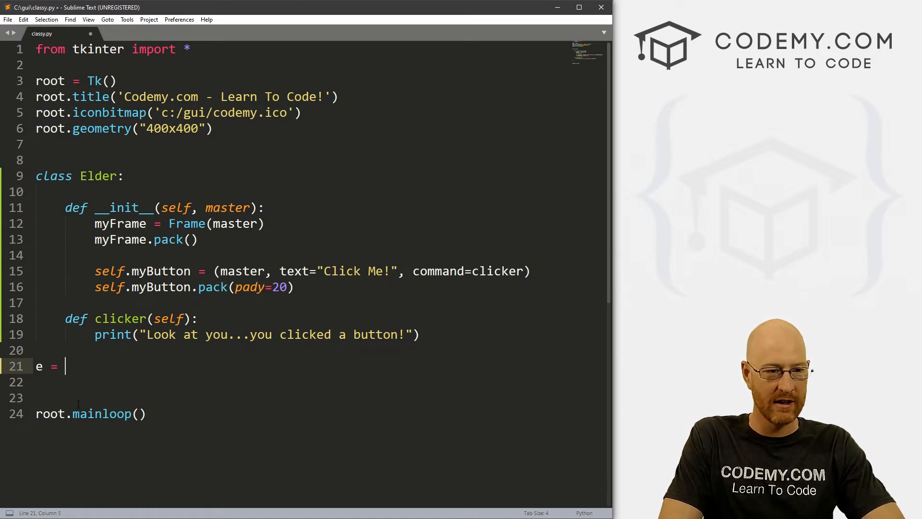
type("Elder()")
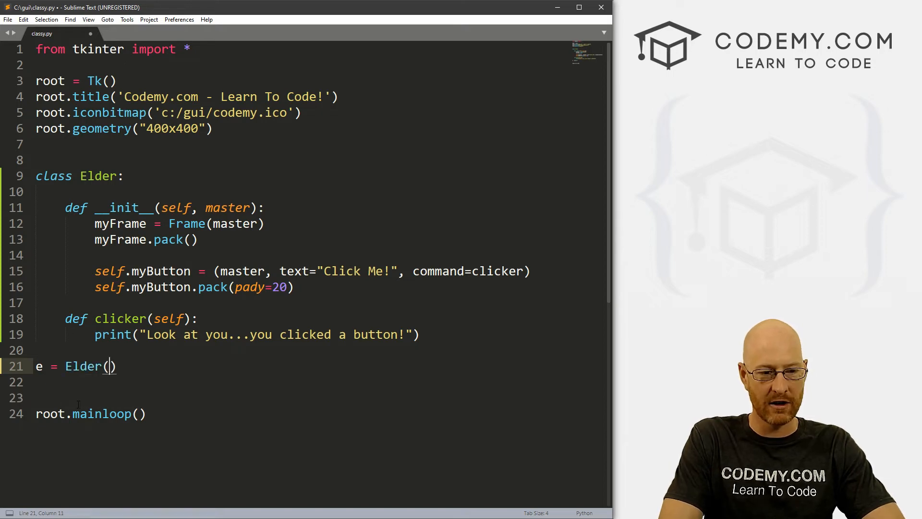
type("root")
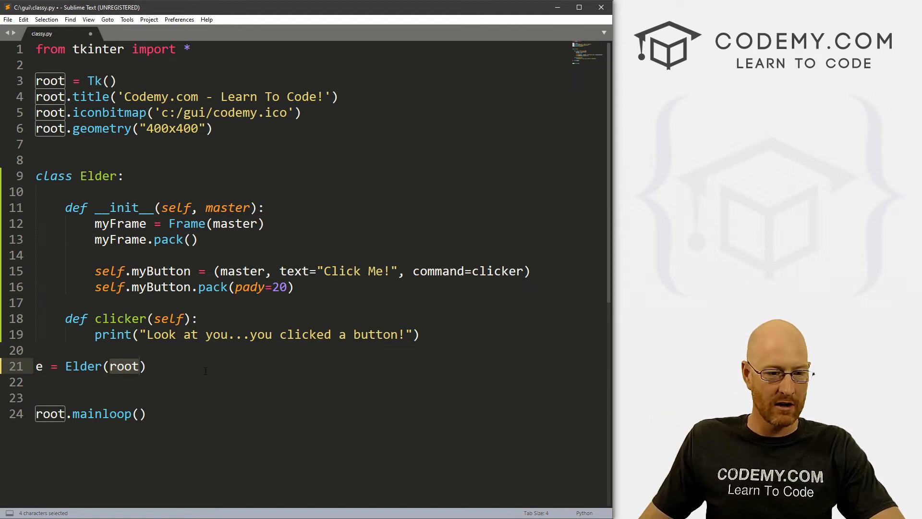
key("ctrl+s")
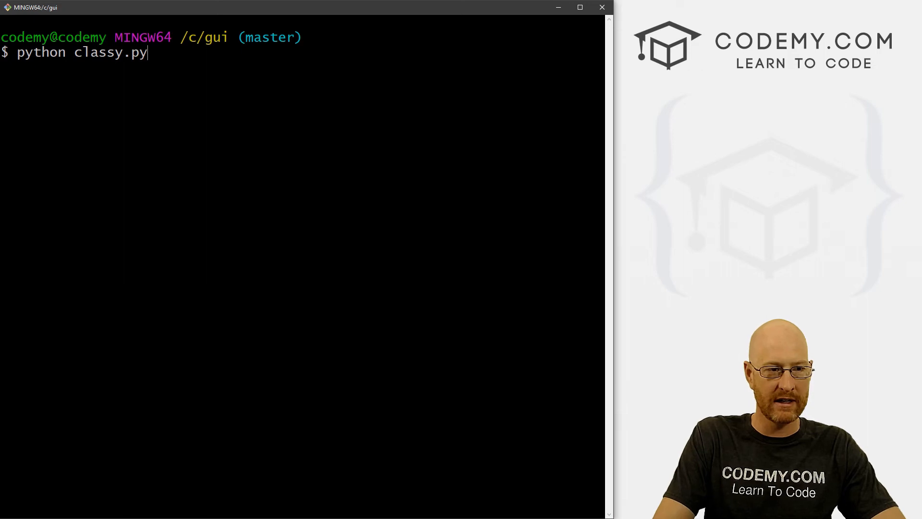
- Run python classy.py, then insert 'Button' before (master, ...) on line 15
key("Return")
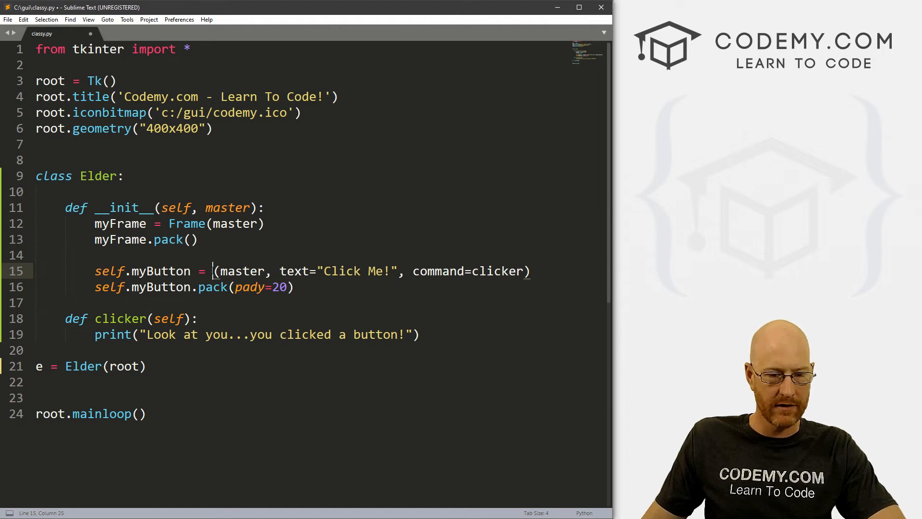
type("Butt")
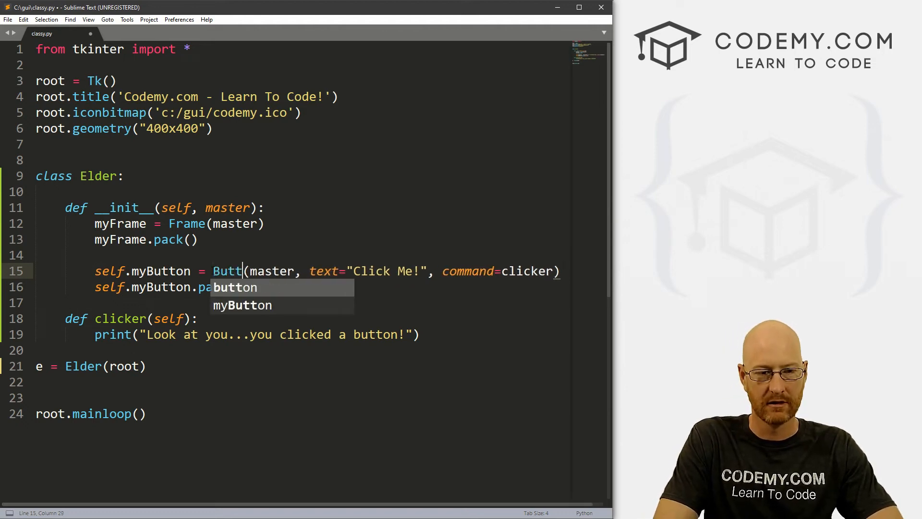
type("on")
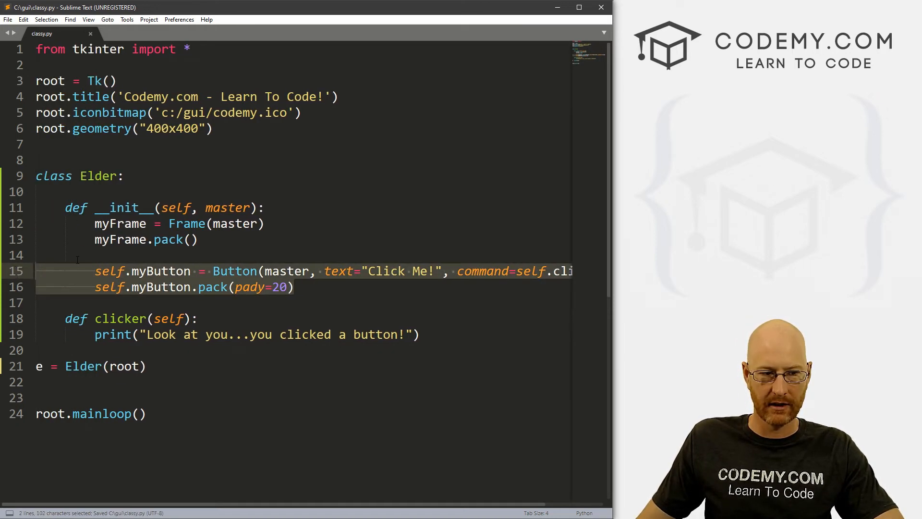
left_click(76, 254)
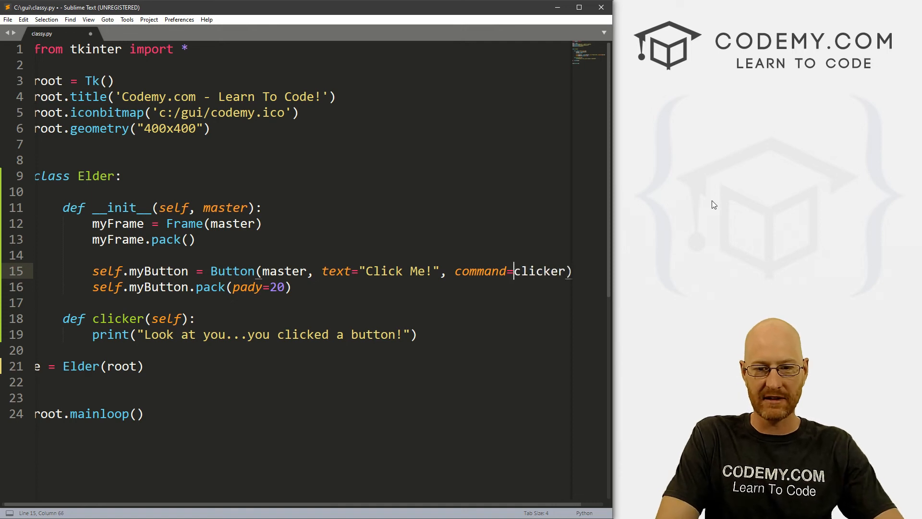
- Save and rerun classy.py, then change the button command to self.clicker
key("ctrl+s")
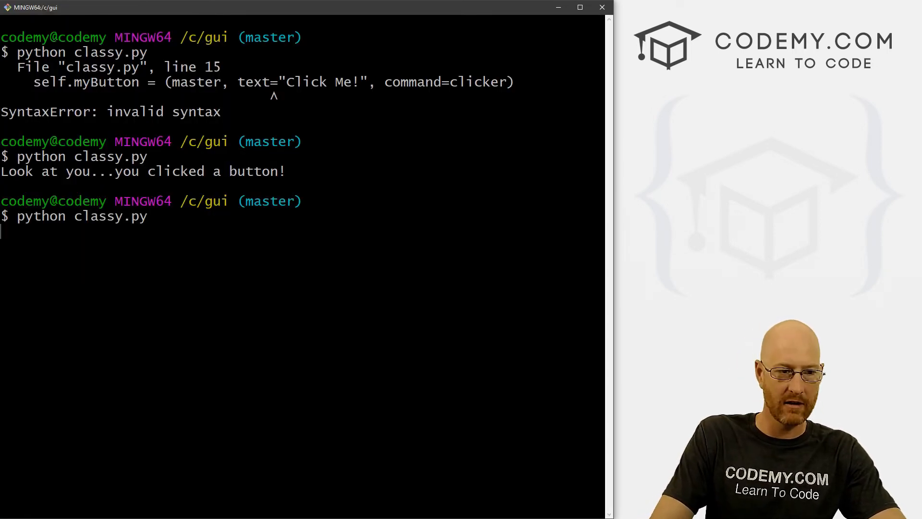
key("Return")
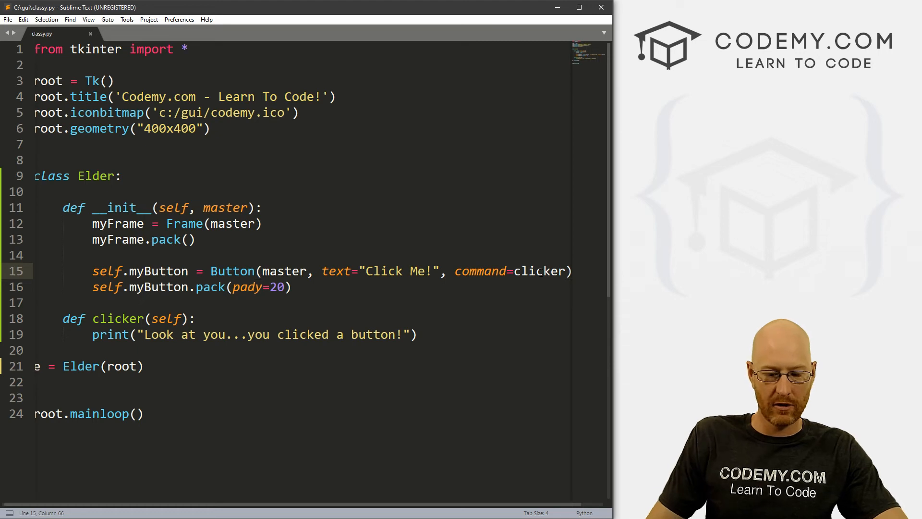
type("self.cli")
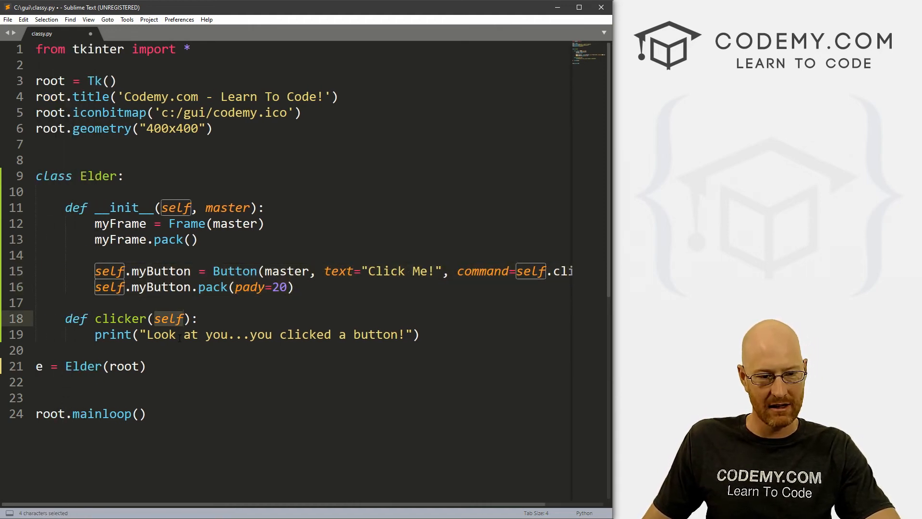
left_click(419, 335)
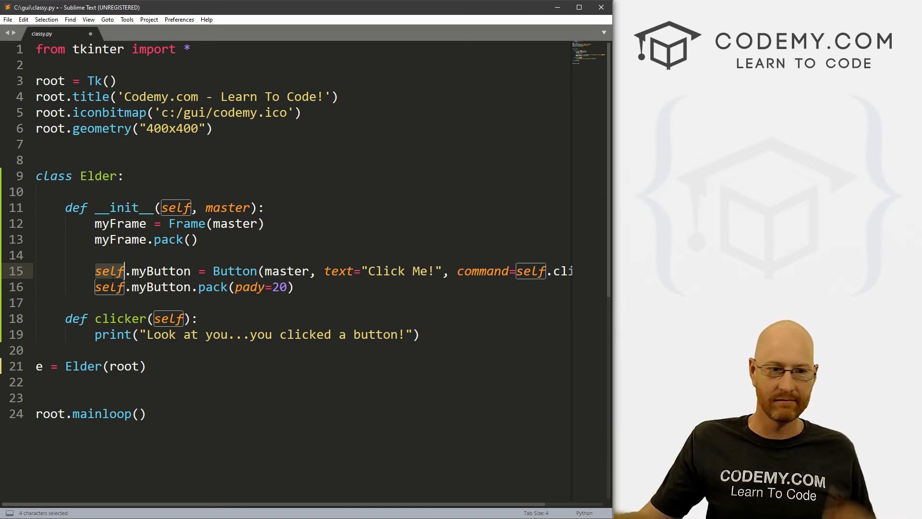
left_click(199, 207)
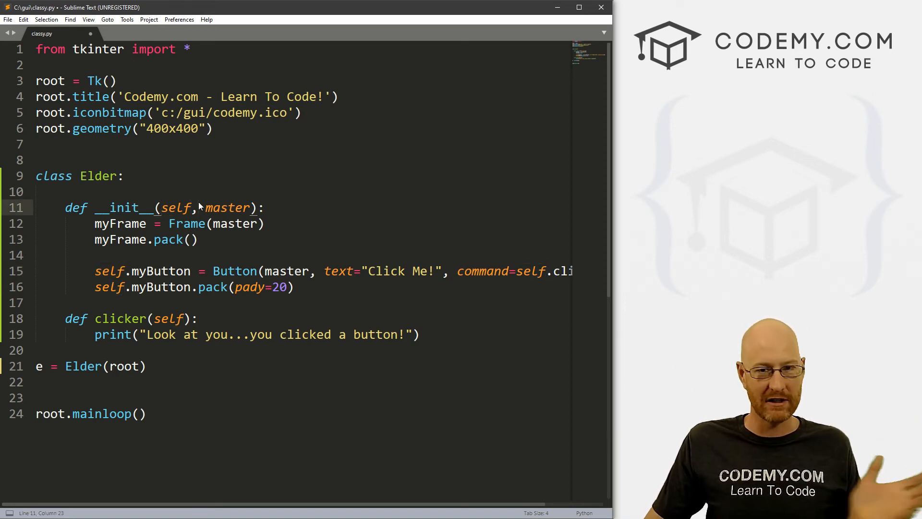
- Push e = Elder(root) down a line, drop a blank line before mainloop, then highlight __init__
scroll("down", 3)
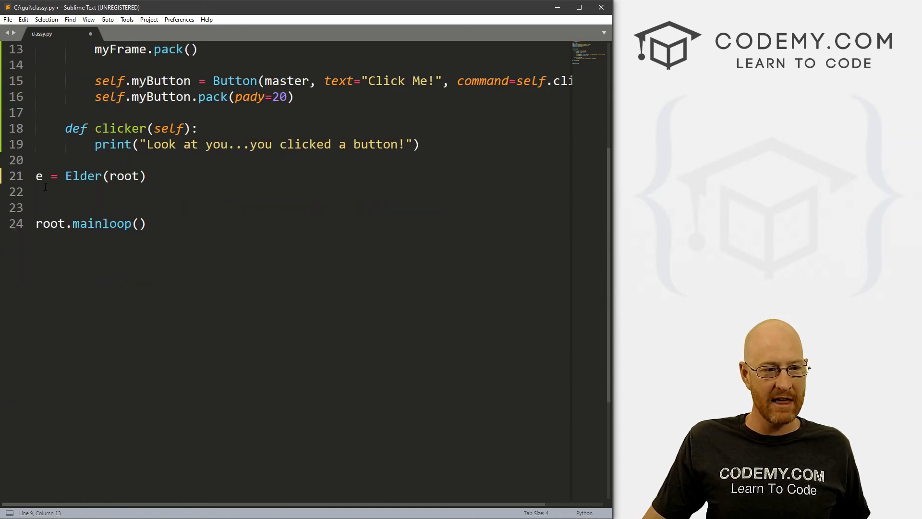
key("enter")
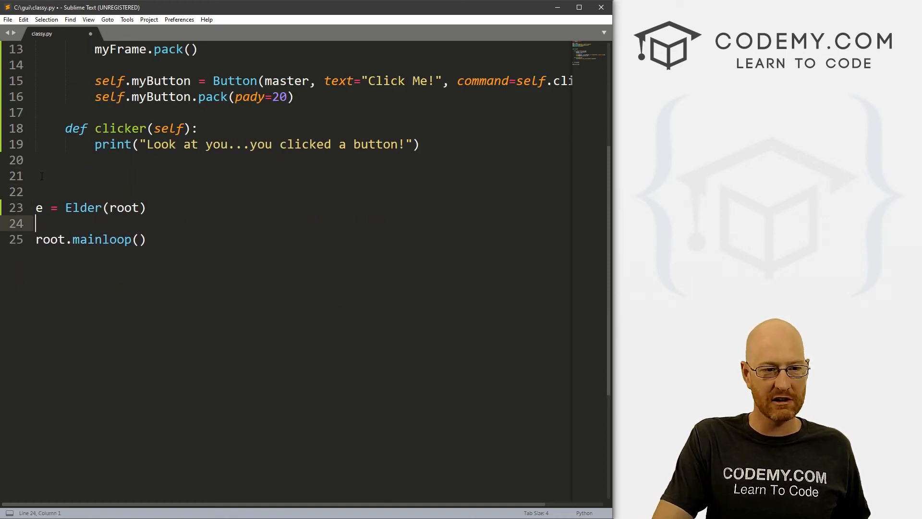
key("Backspace")
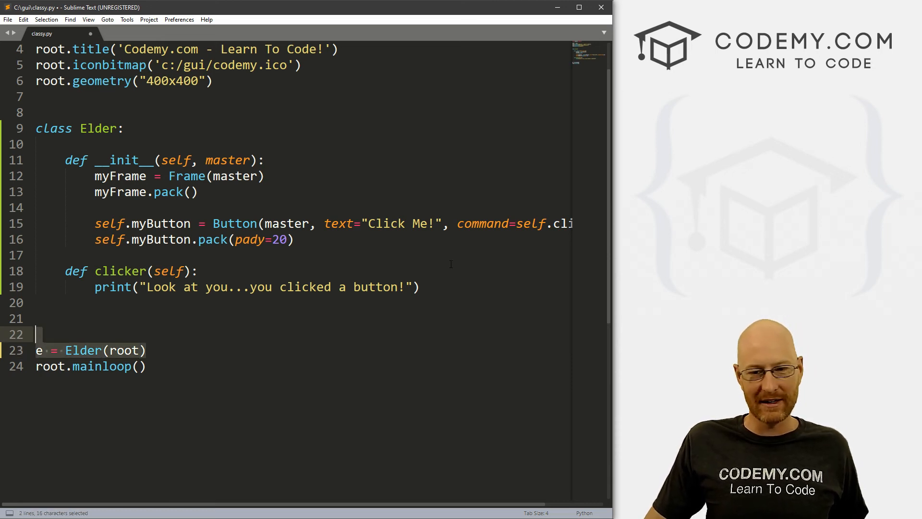
mouse_move(223, 352)
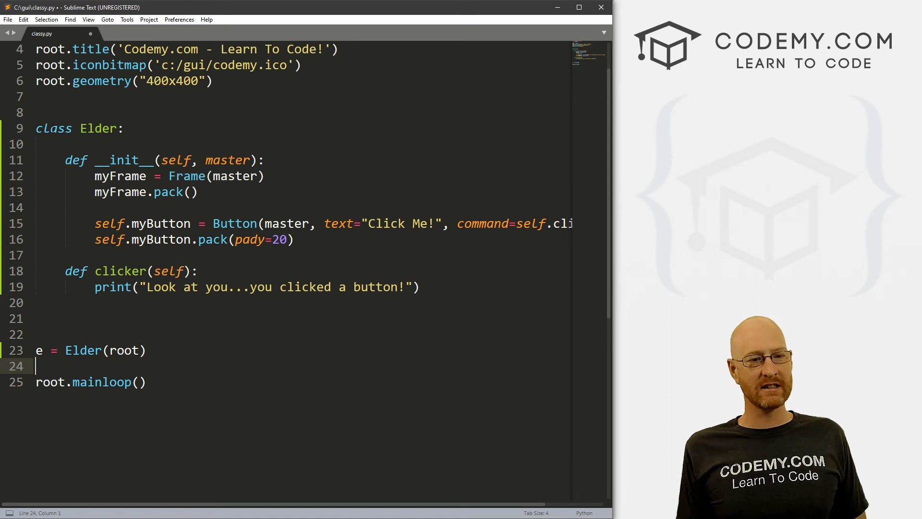
left_click_drag(65, 160, 171, 192)
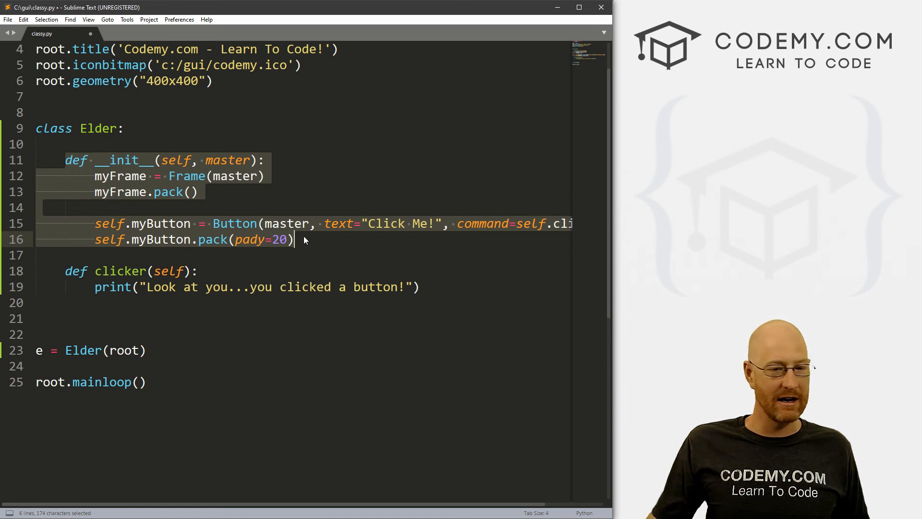
left_click(118, 270)
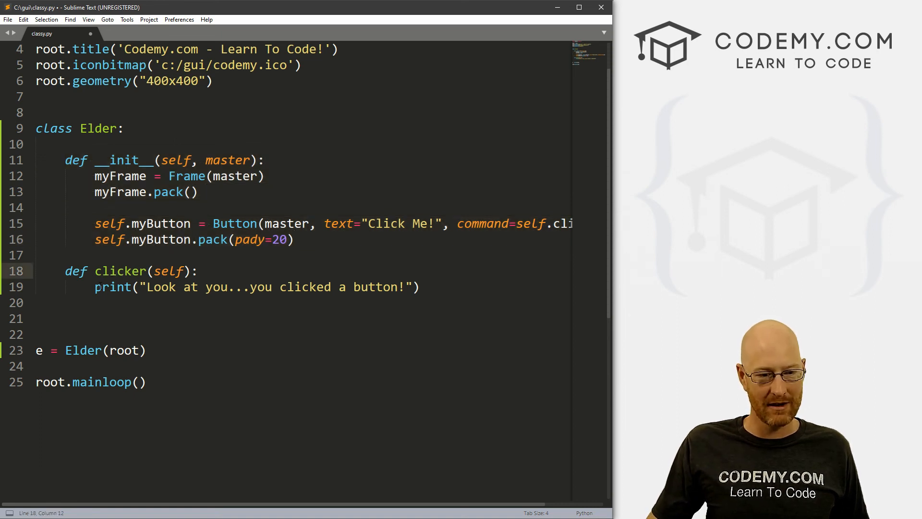
left_click(421, 288)
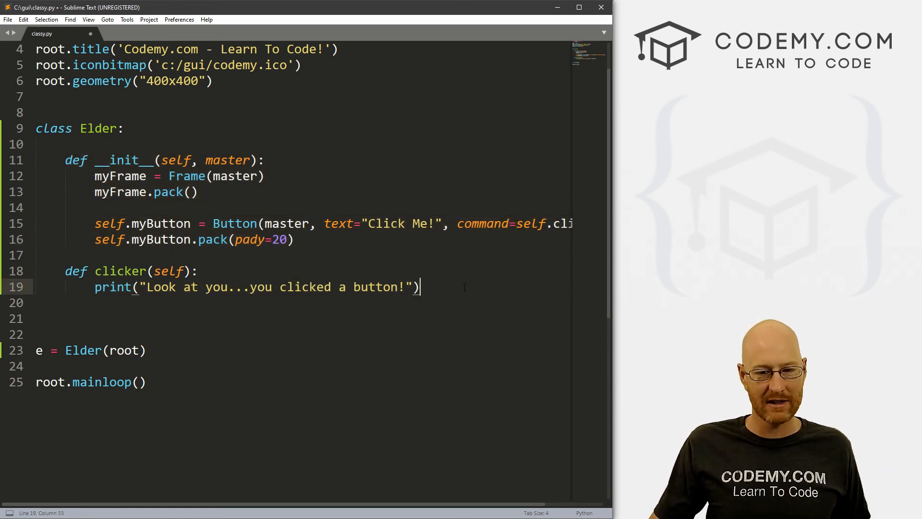